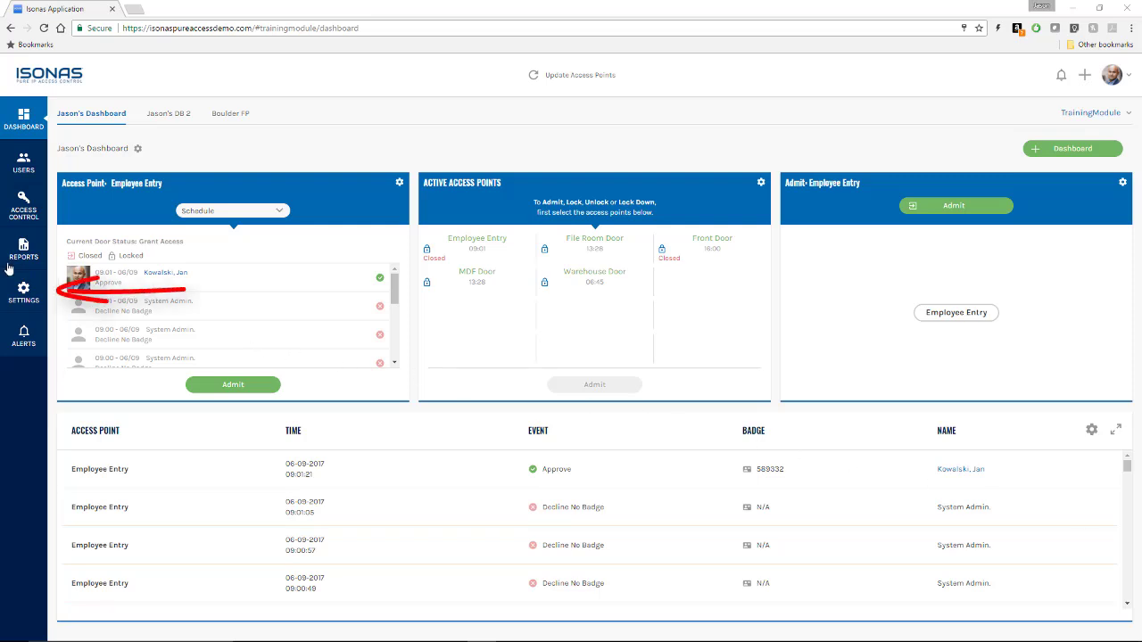
# - Choose Employee Entry as the access point in the Credential settings badge calculator
pyautogui.click(24, 289)
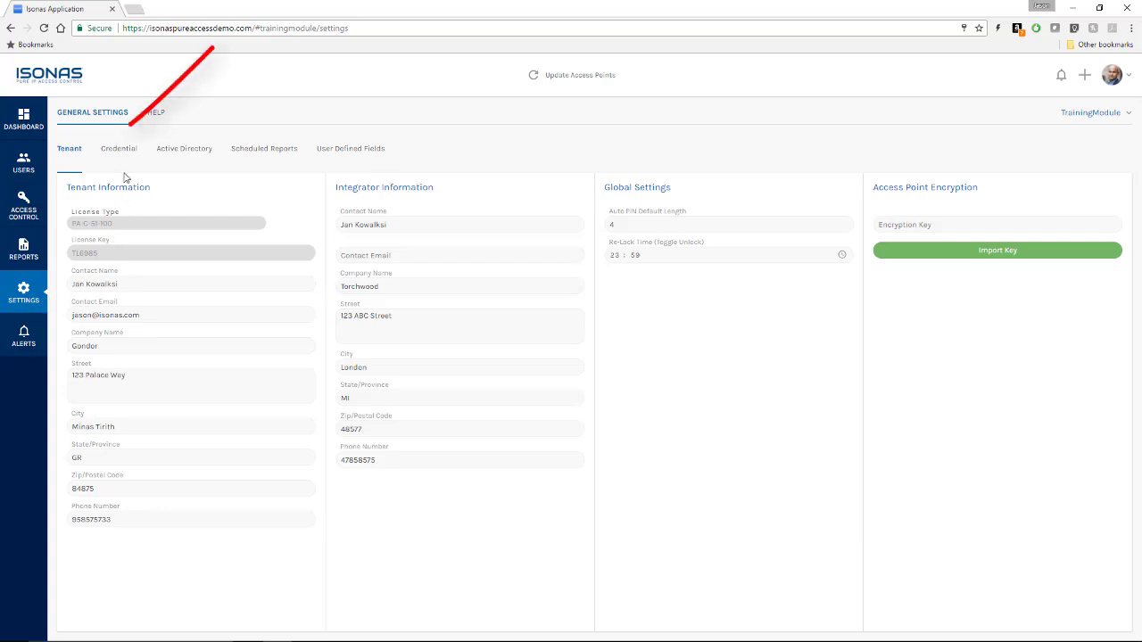
pyautogui.click(118, 149)
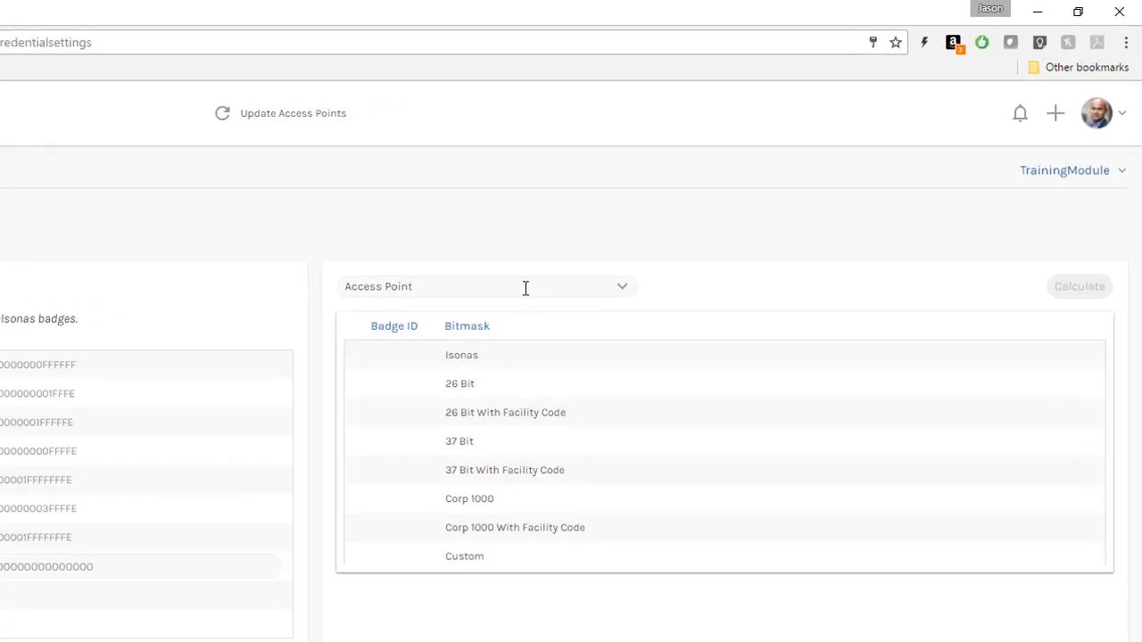
pyautogui.click(486, 285)
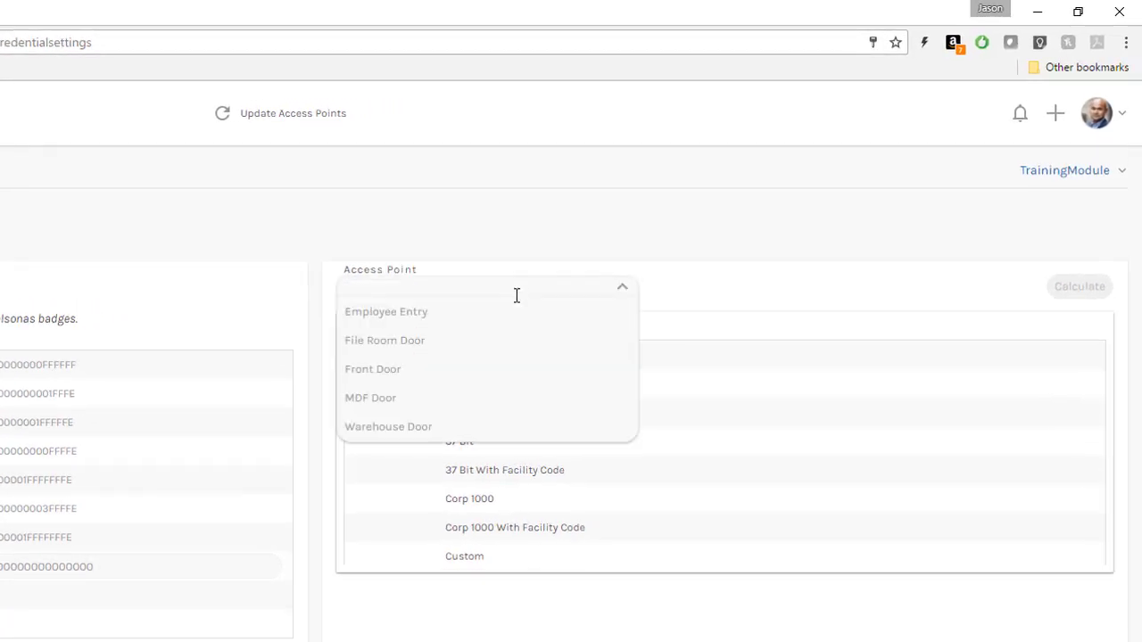
pyautogui.moveTo(503, 321)
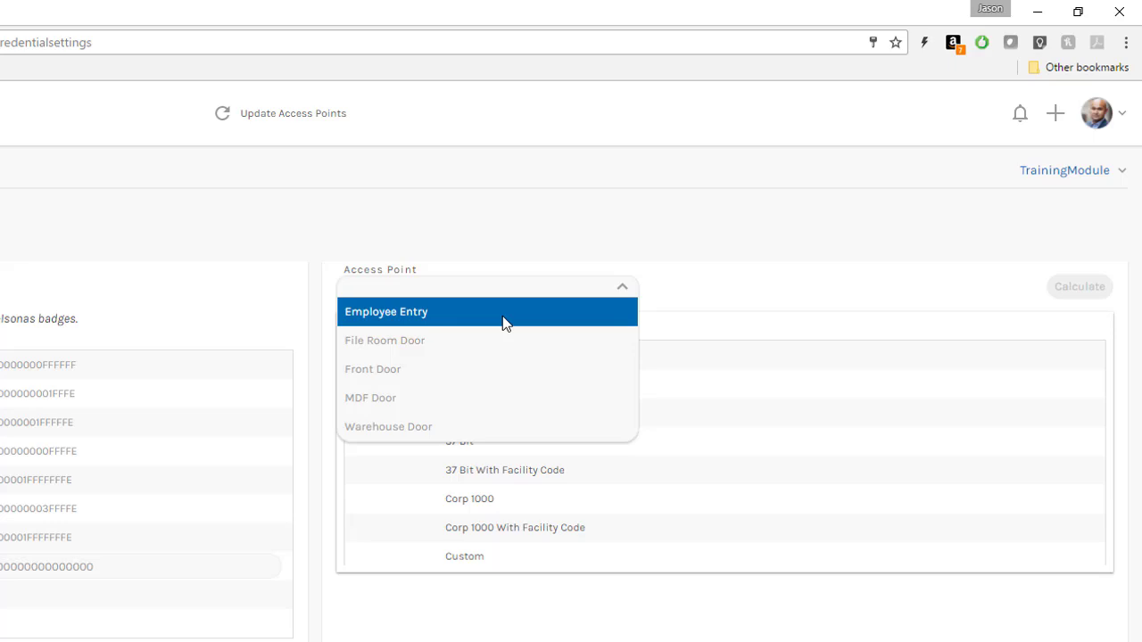
pyautogui.click(385, 310)
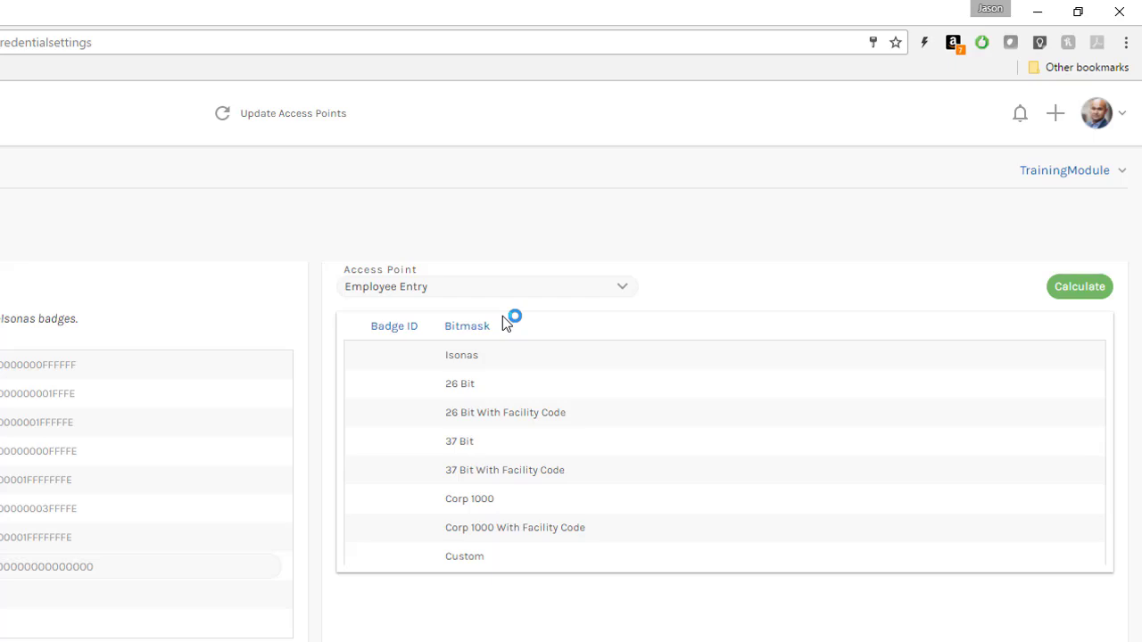
pyautogui.moveTo(839, 318)
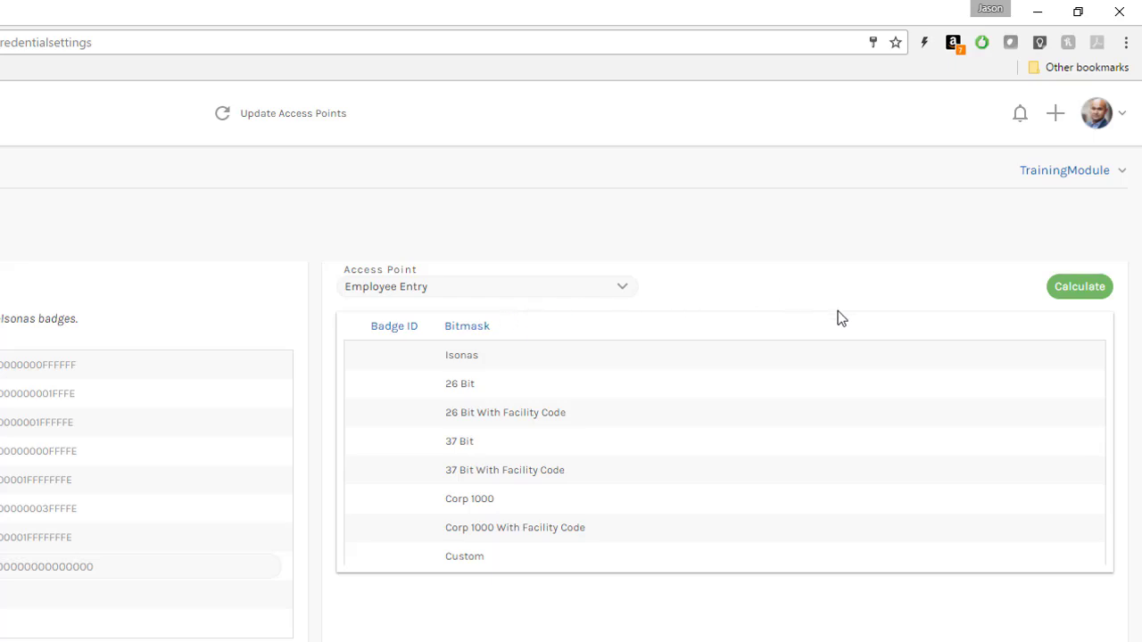
pyautogui.moveTo(1079, 295)
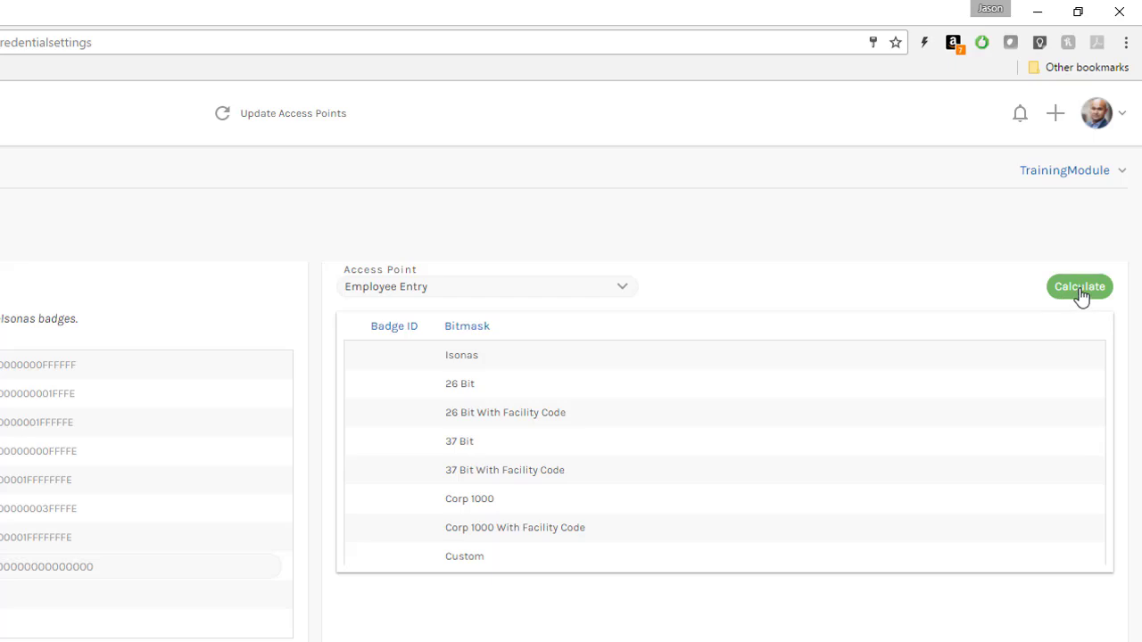
# - Calculate the Employee Entry badge IDs for each bitmask format
pyautogui.click(1077, 285)
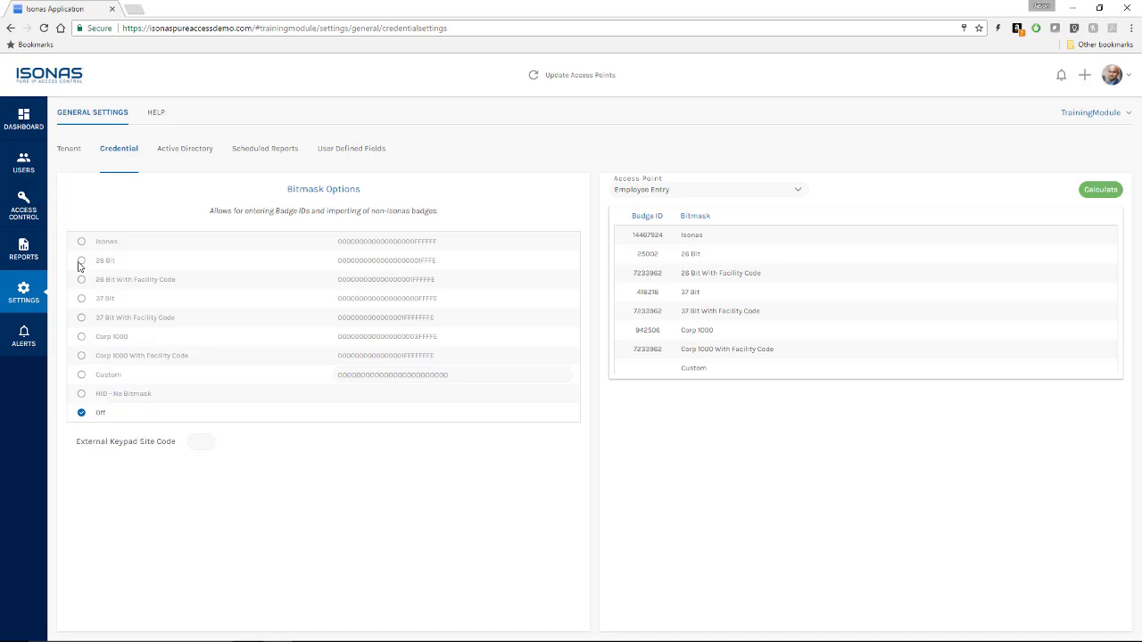
# - Select 26 Bit as the bitmask option and save, prompting for the password
pyautogui.click(82, 261)
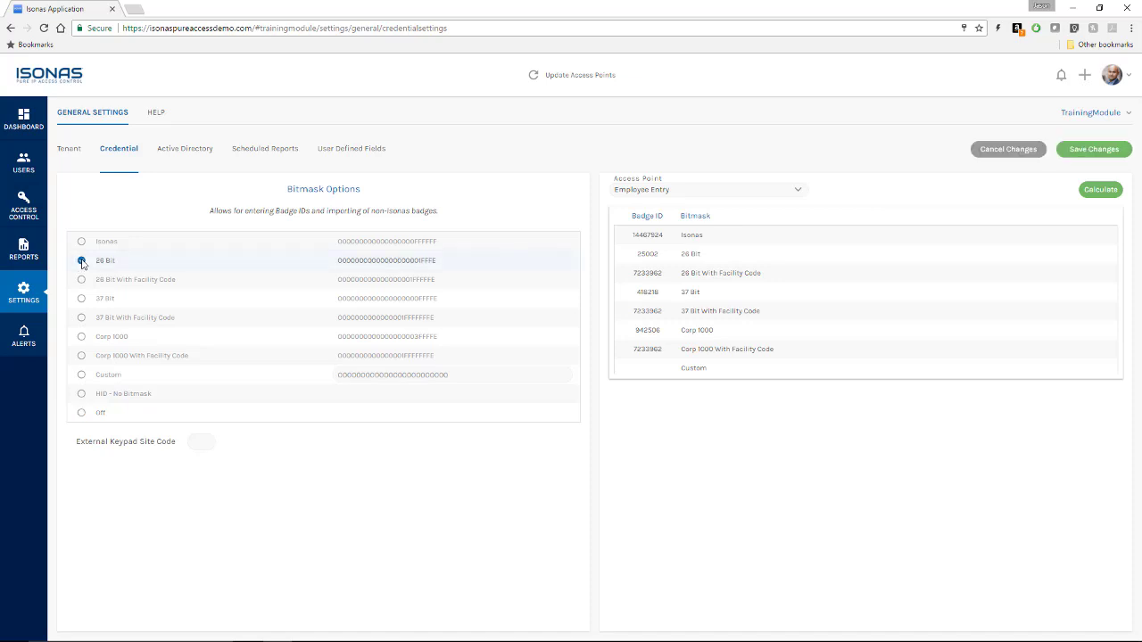
pyautogui.click(82, 260)
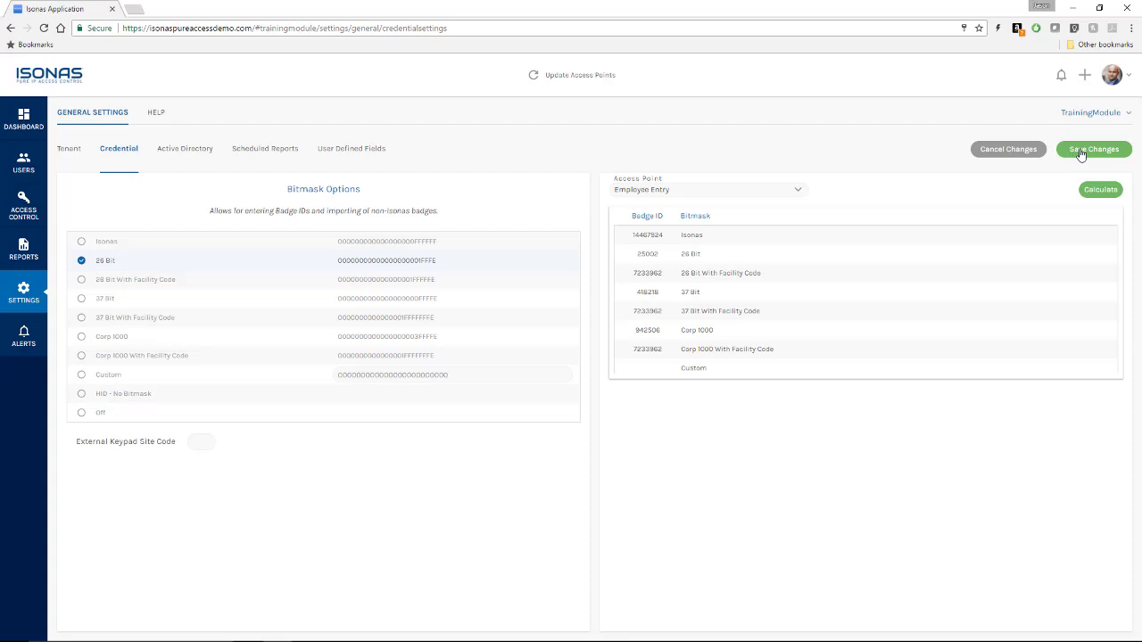
pyautogui.click(1093, 150)
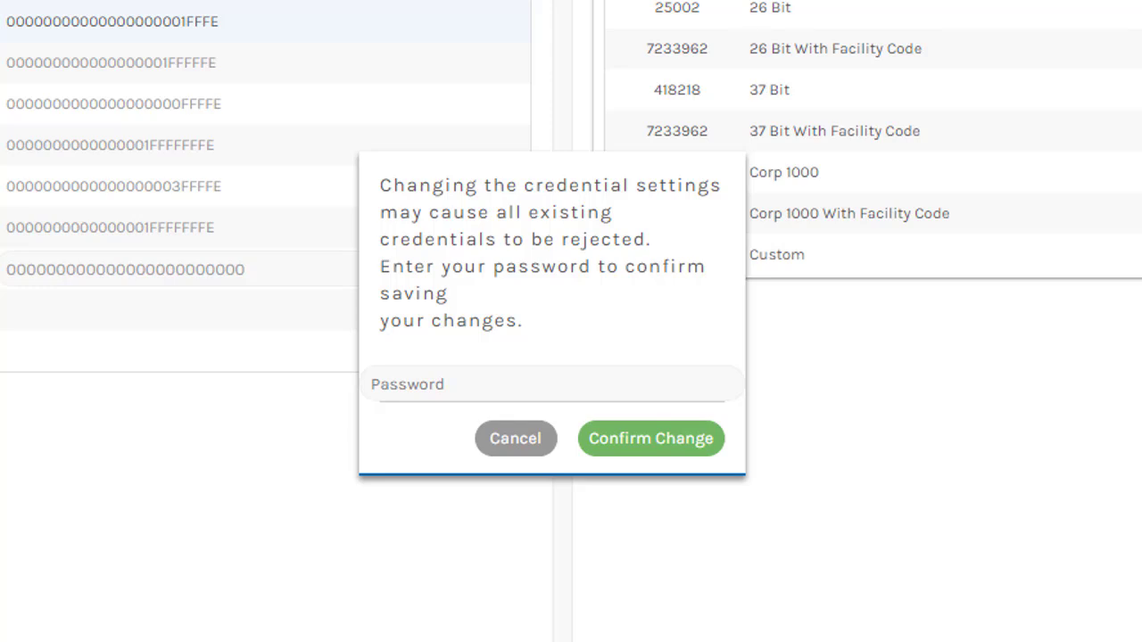
# - Enter the password and confirm the 26 Bit bitmask change
pyautogui.click(549, 384)
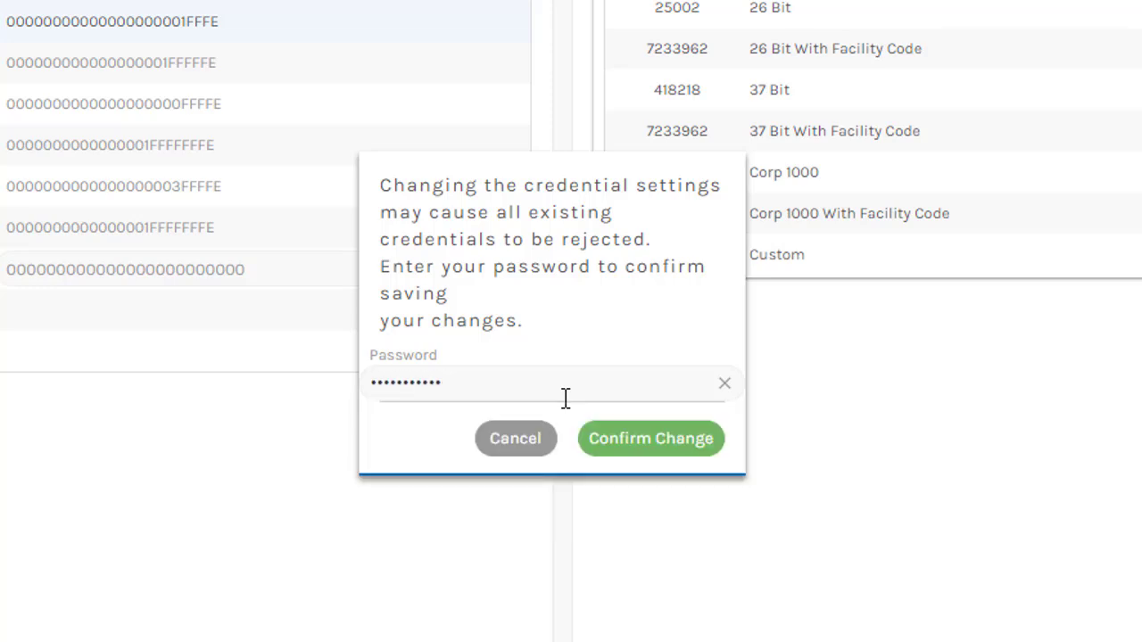
pyautogui.click(650, 438)
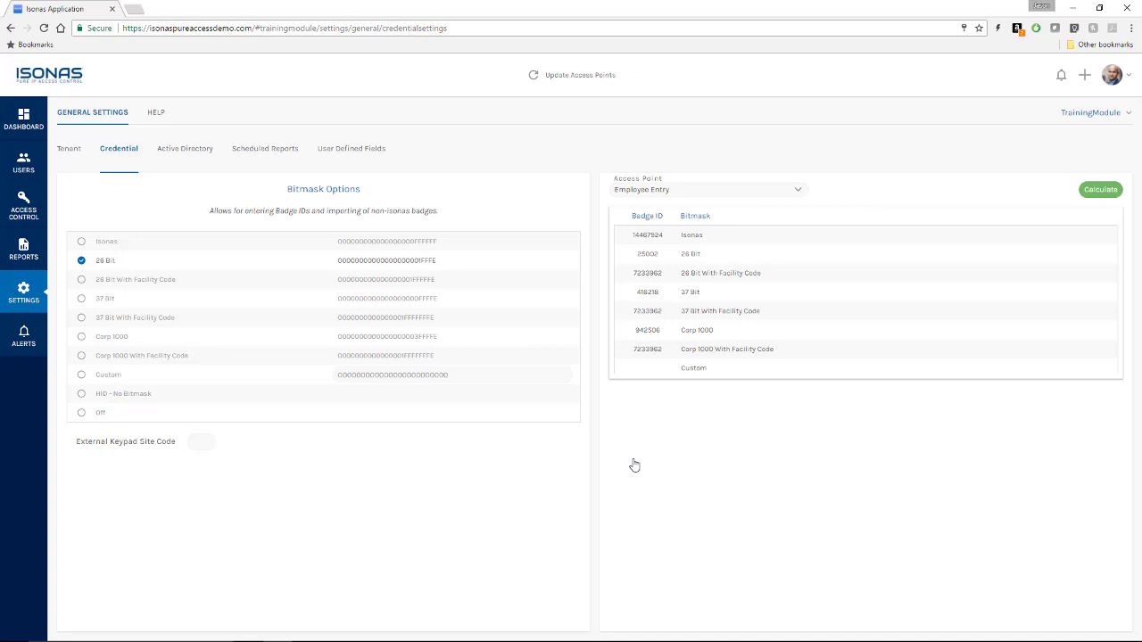
pyautogui.moveTo(1047, 478)
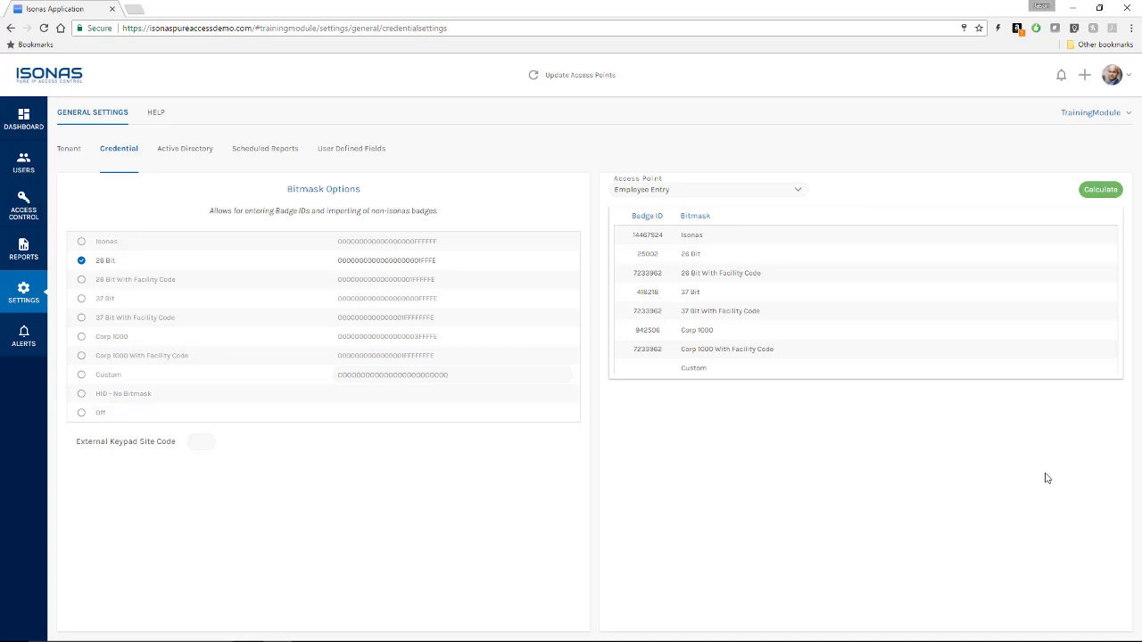
pyautogui.moveTo(166, 366)
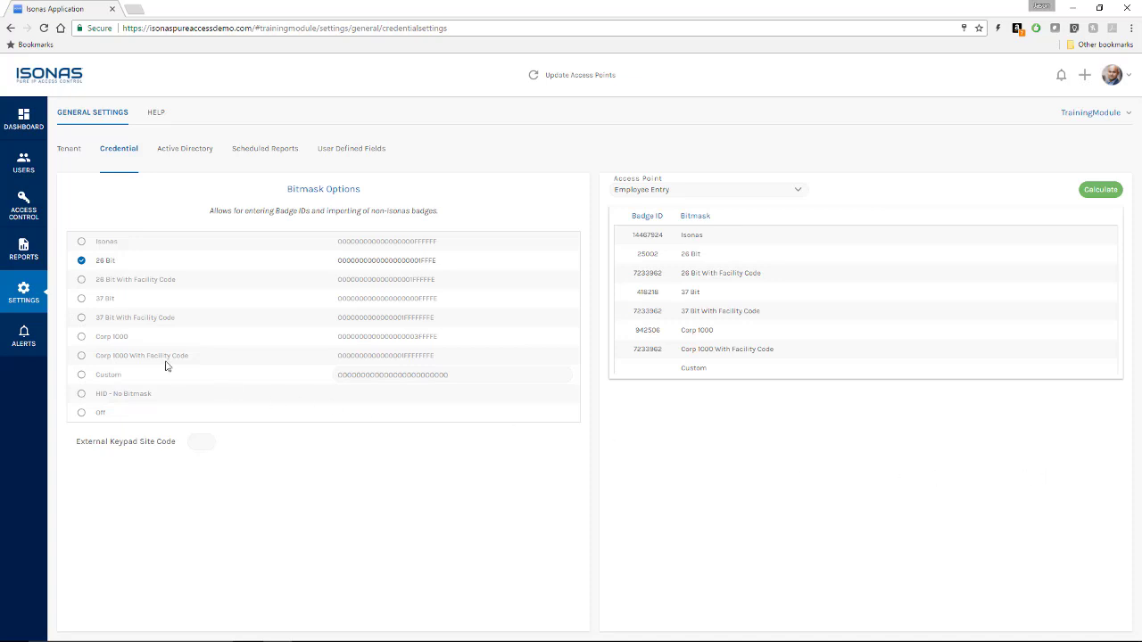
# - Try 26 Bit With Facility Code, revert to 26 Bit, save and confirm with the password
pyautogui.click(82, 278)
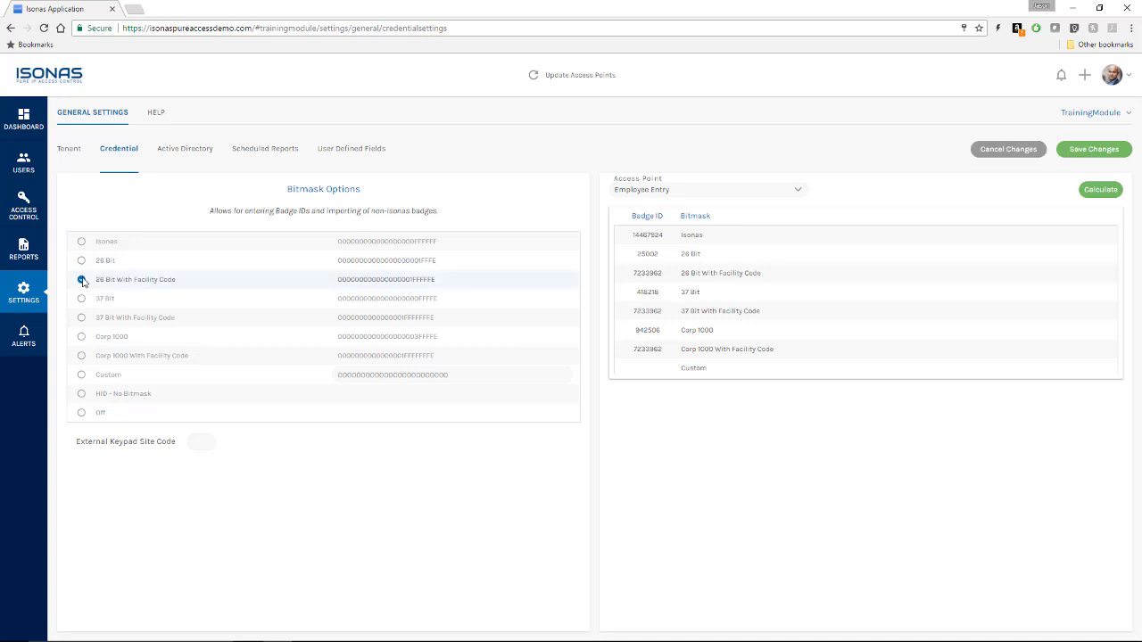
pyautogui.click(82, 260)
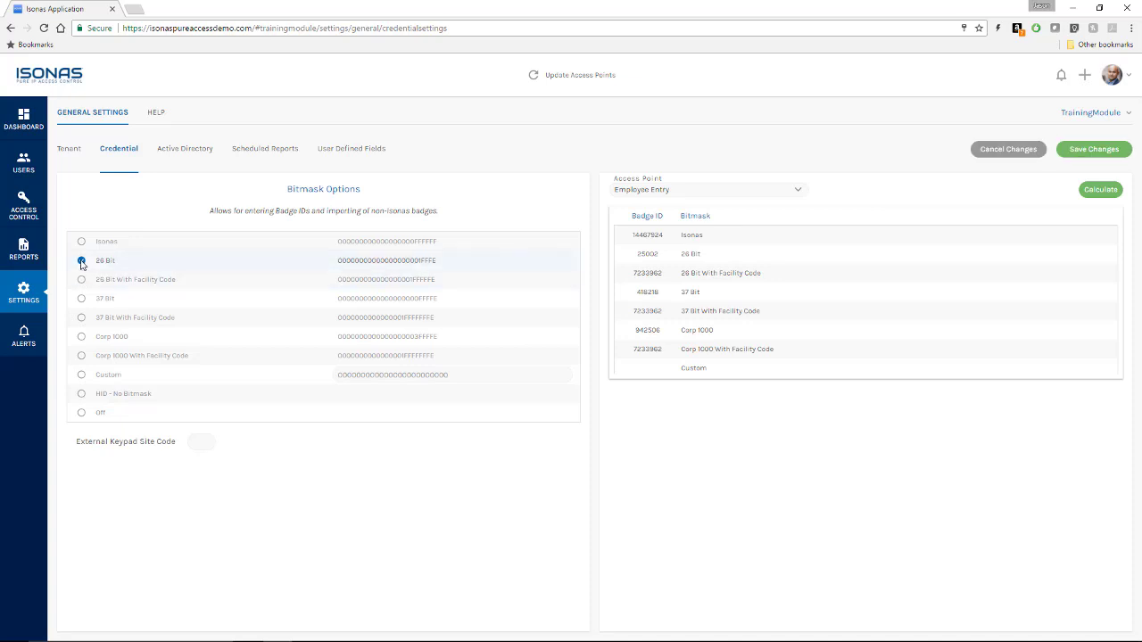
pyautogui.click(82, 260)
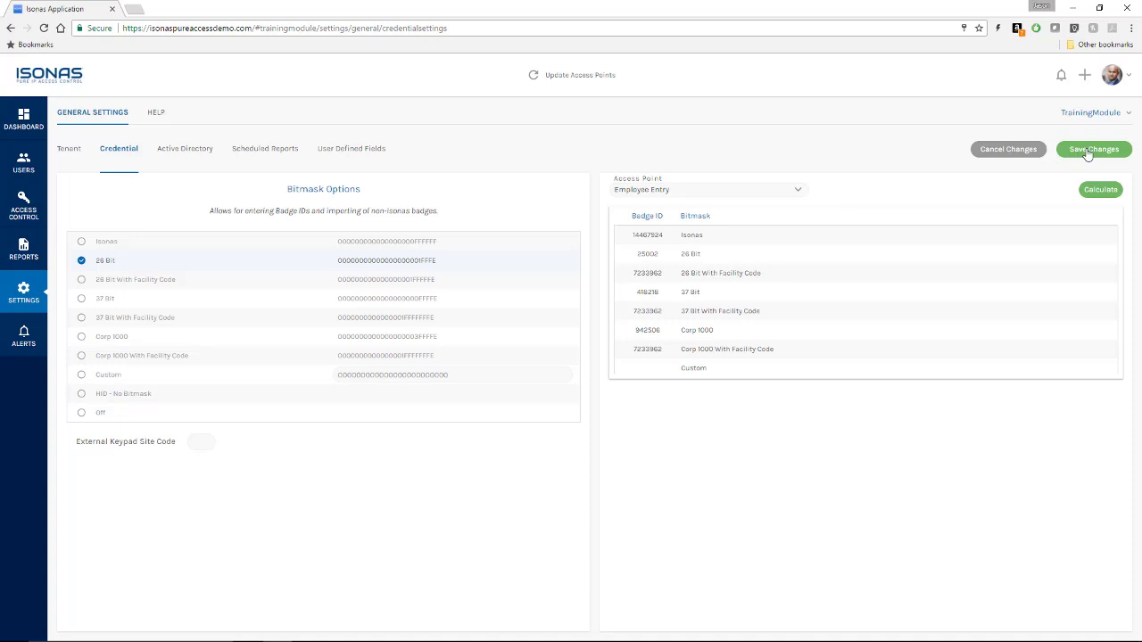
pyautogui.click(1093, 150)
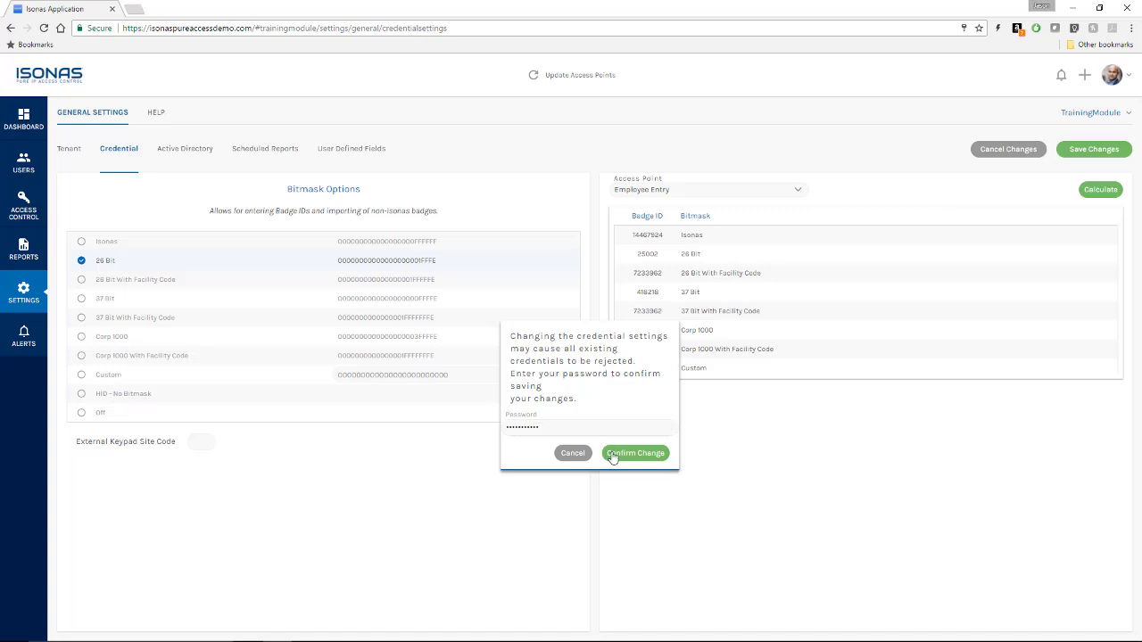
pyautogui.click(635, 453)
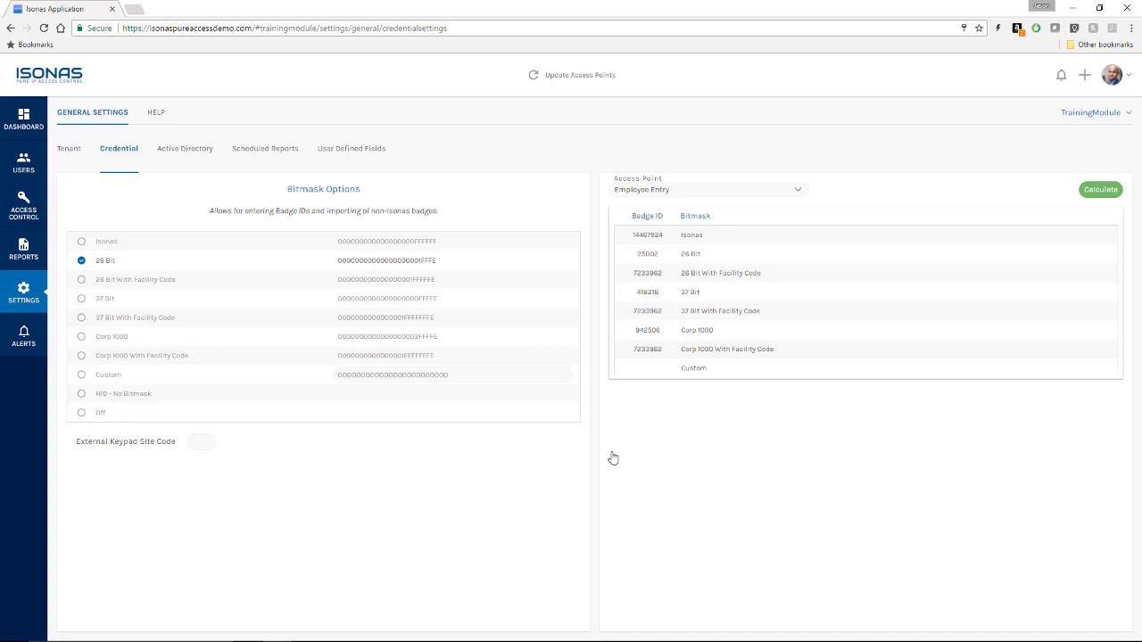
pyautogui.moveTo(41, 188)
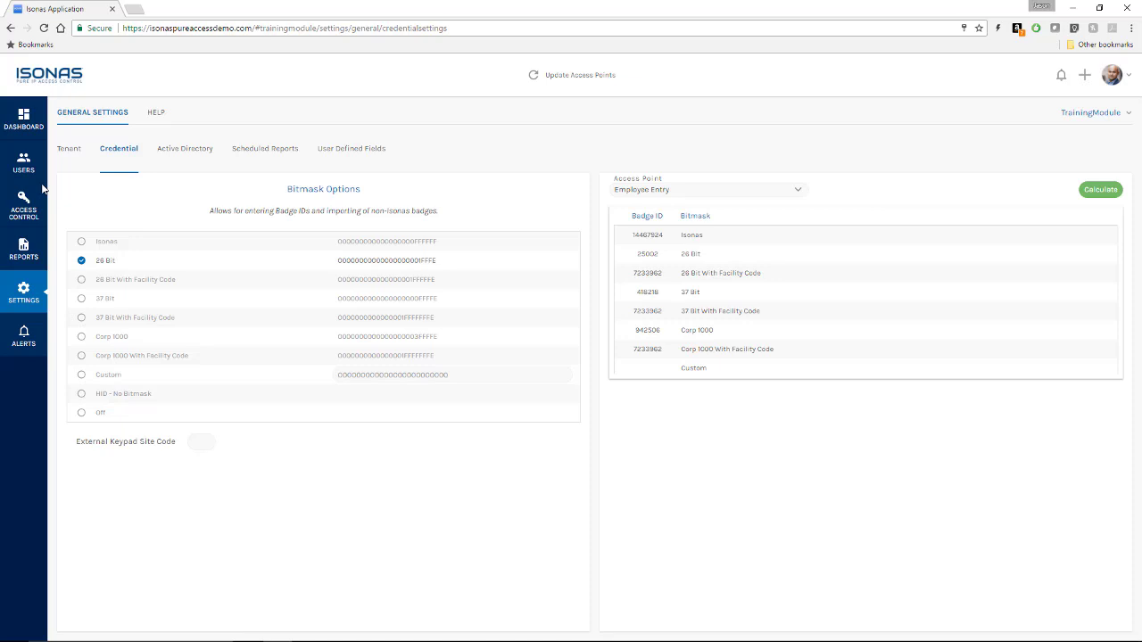
# - Start a new user from the Users list and enter the first and last name
pyautogui.click(24, 162)
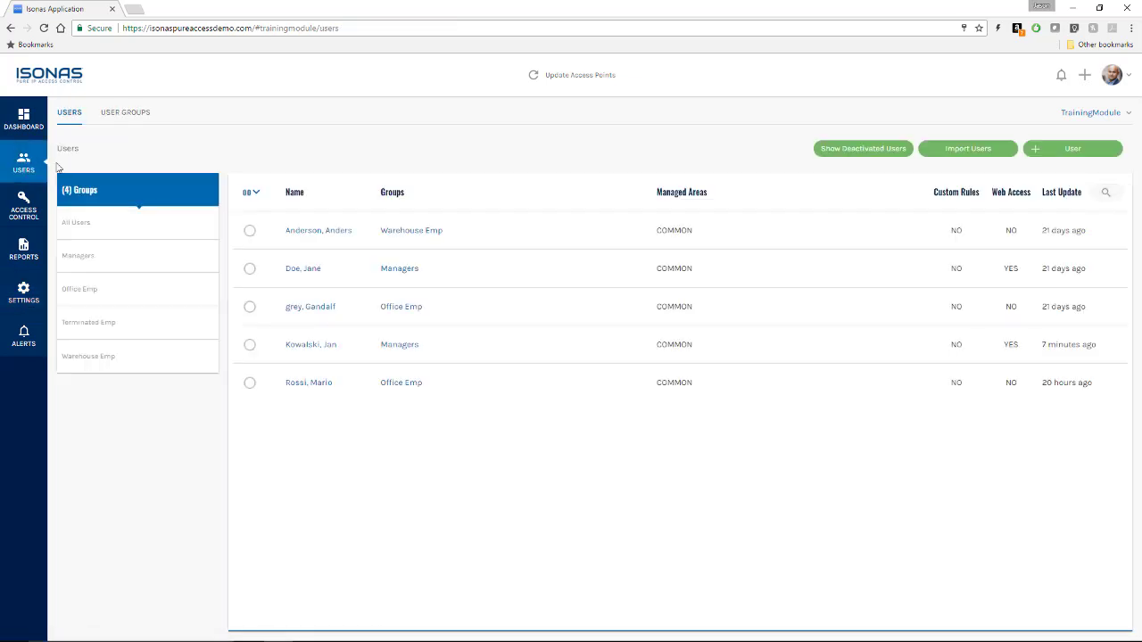
pyautogui.moveTo(1070, 150)
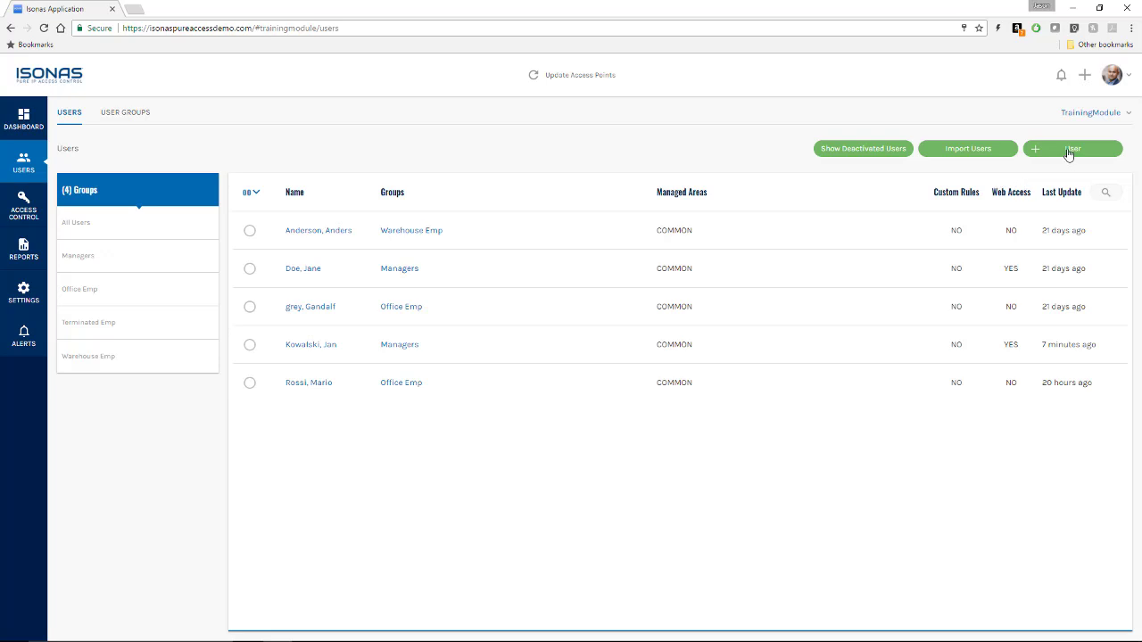
pyautogui.click(1070, 148)
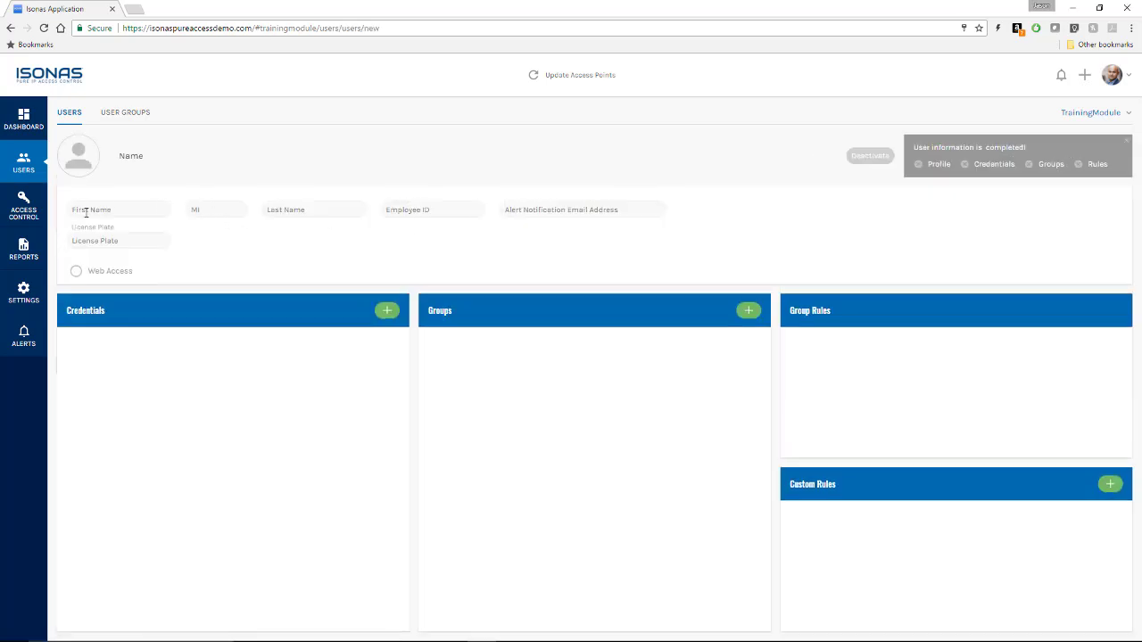
pyautogui.click(116, 211)
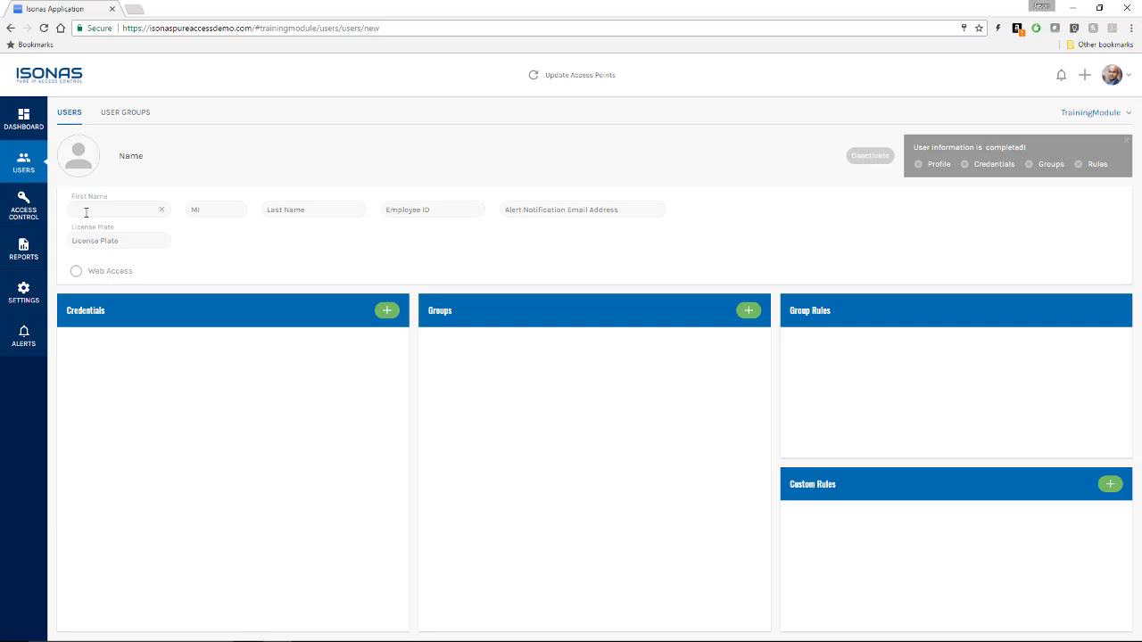
pyautogui.write('NB')
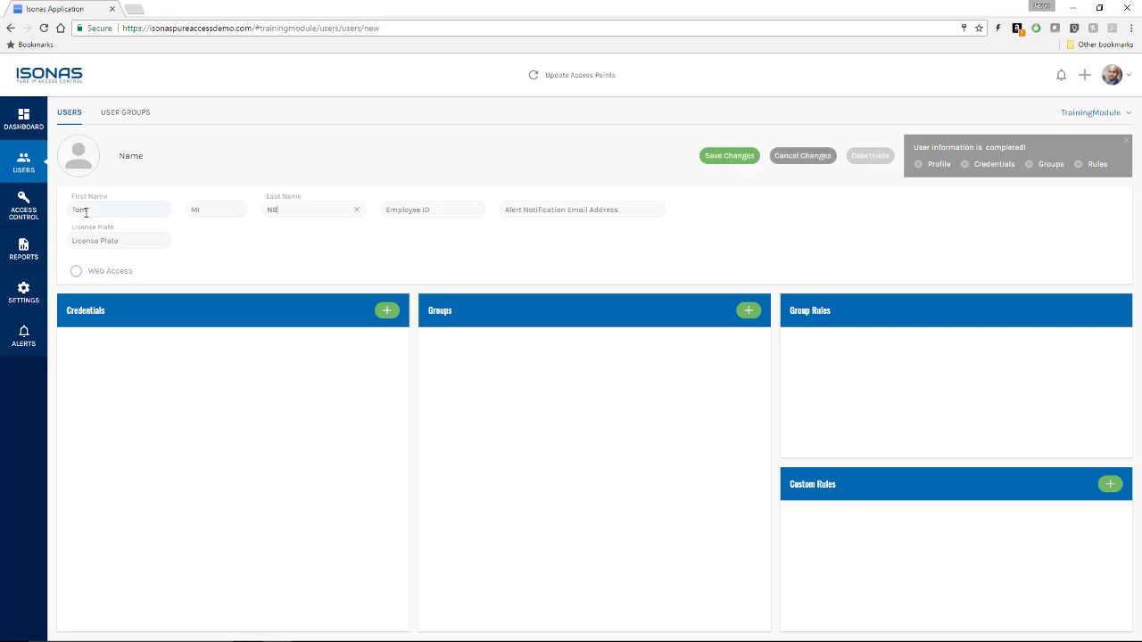
pyautogui.write('Baker')
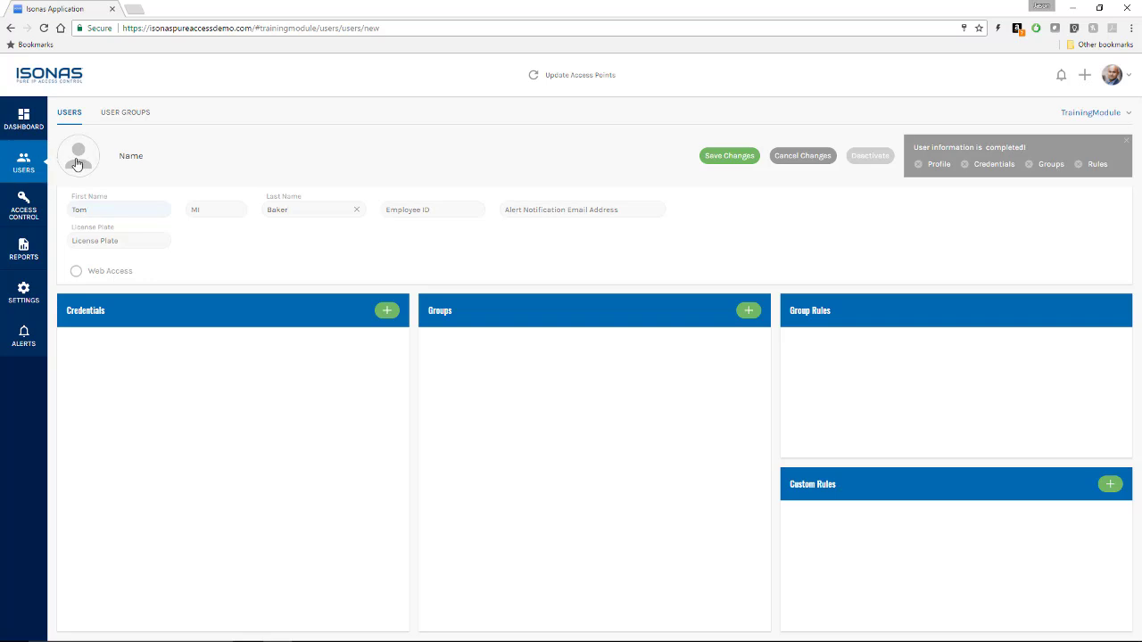
# - Upload Doctor Who.jpg from the Images folder as the user's profile photo
pyautogui.click(79, 154)
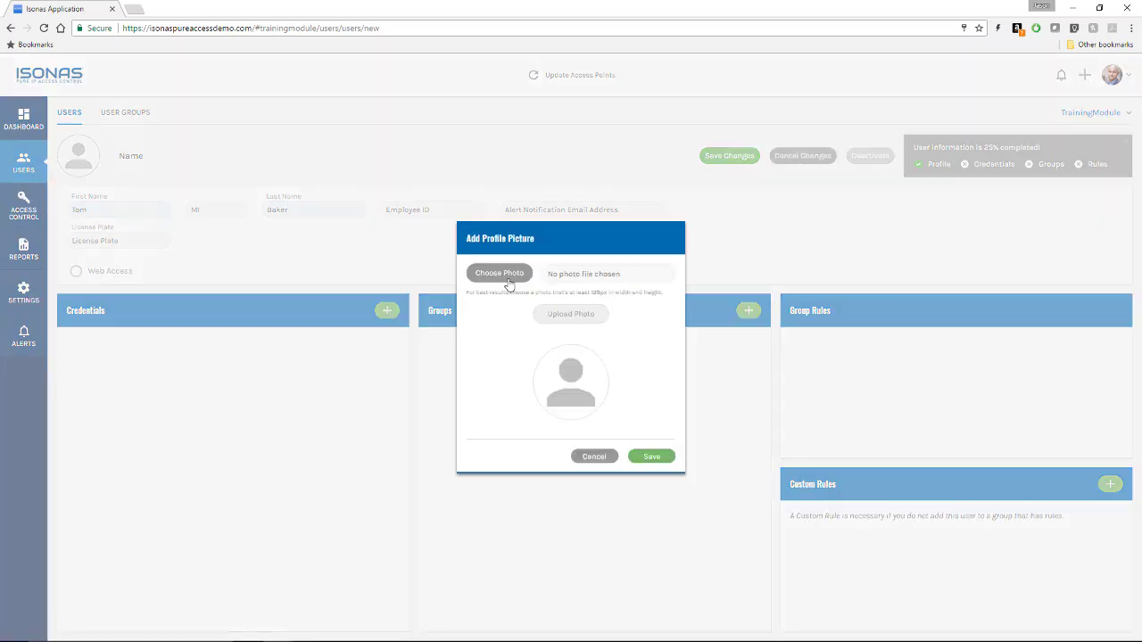
pyautogui.click(499, 273)
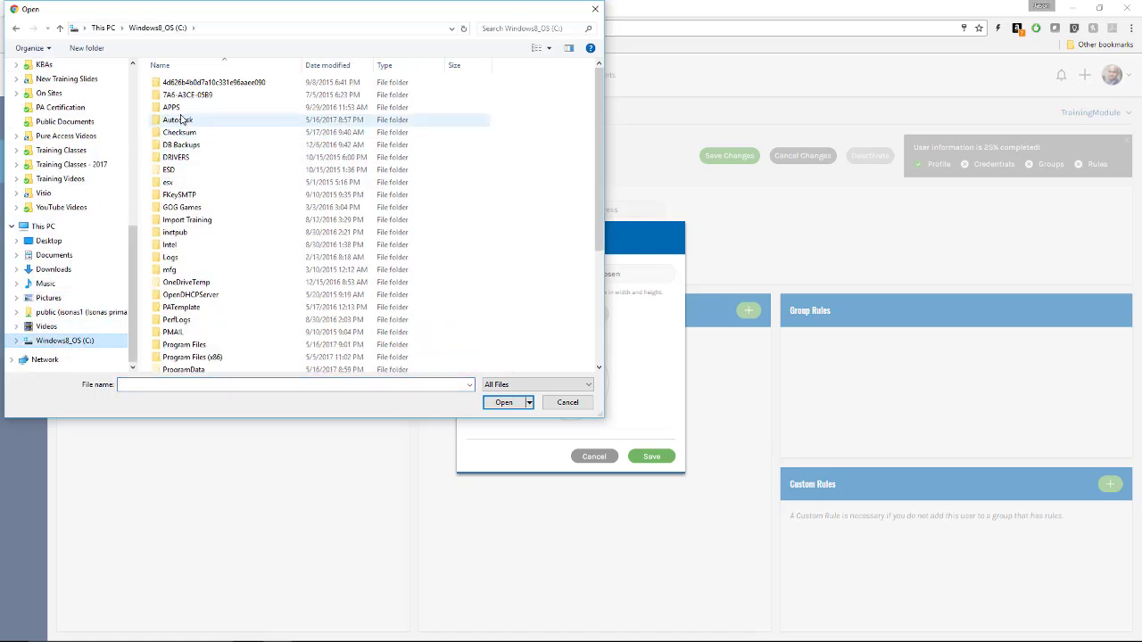
pyautogui.doubleClick(171, 107)
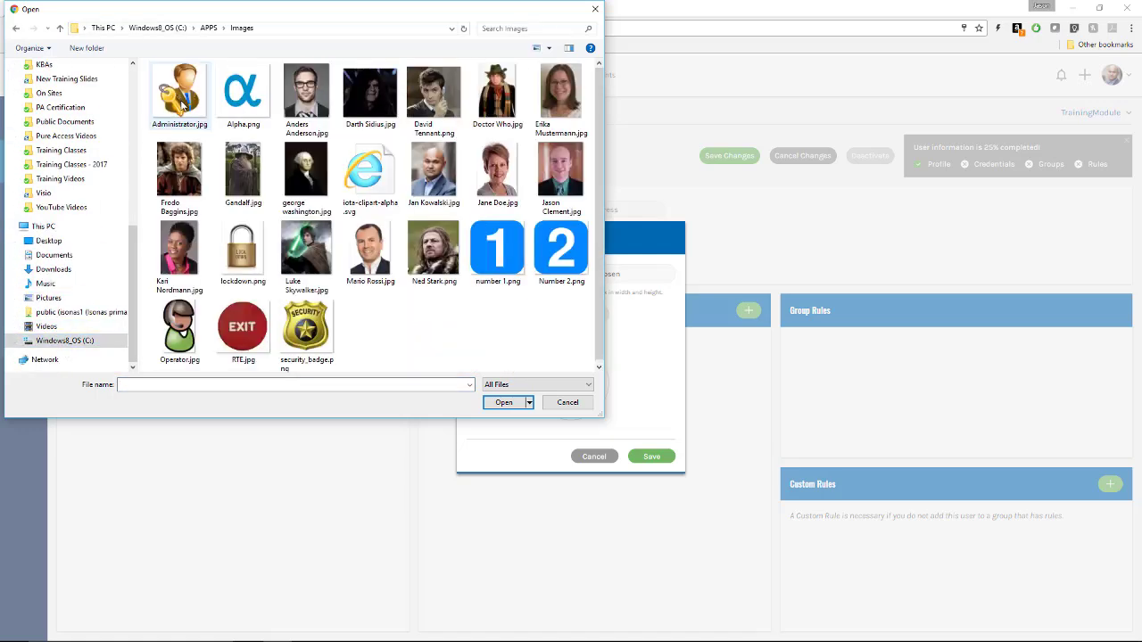
pyautogui.click(496, 93)
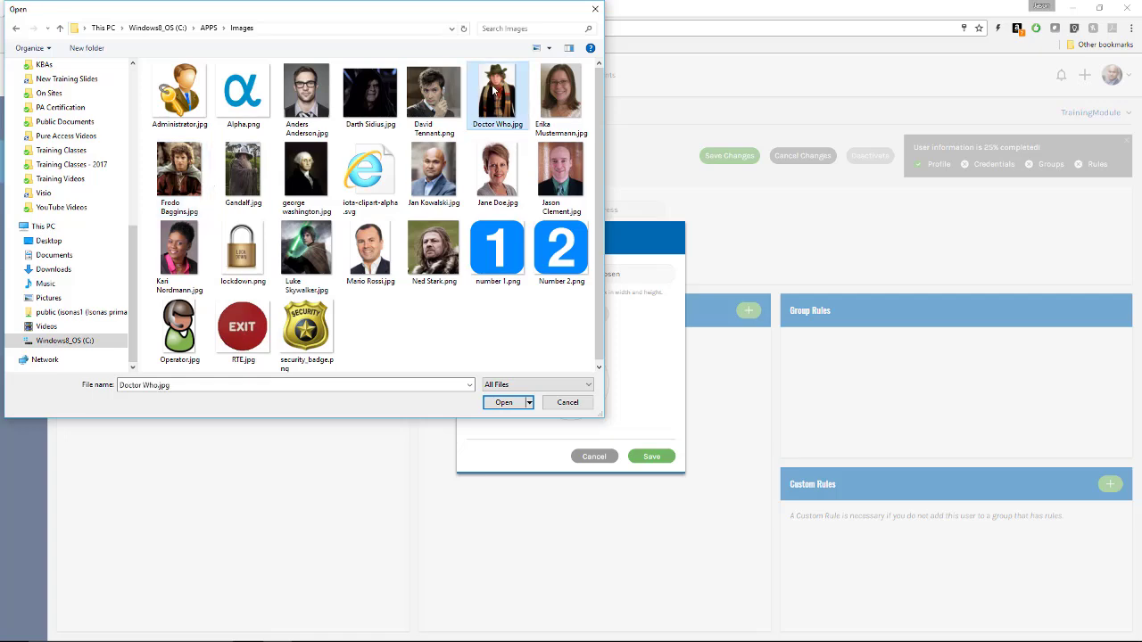
pyautogui.click(503, 403)
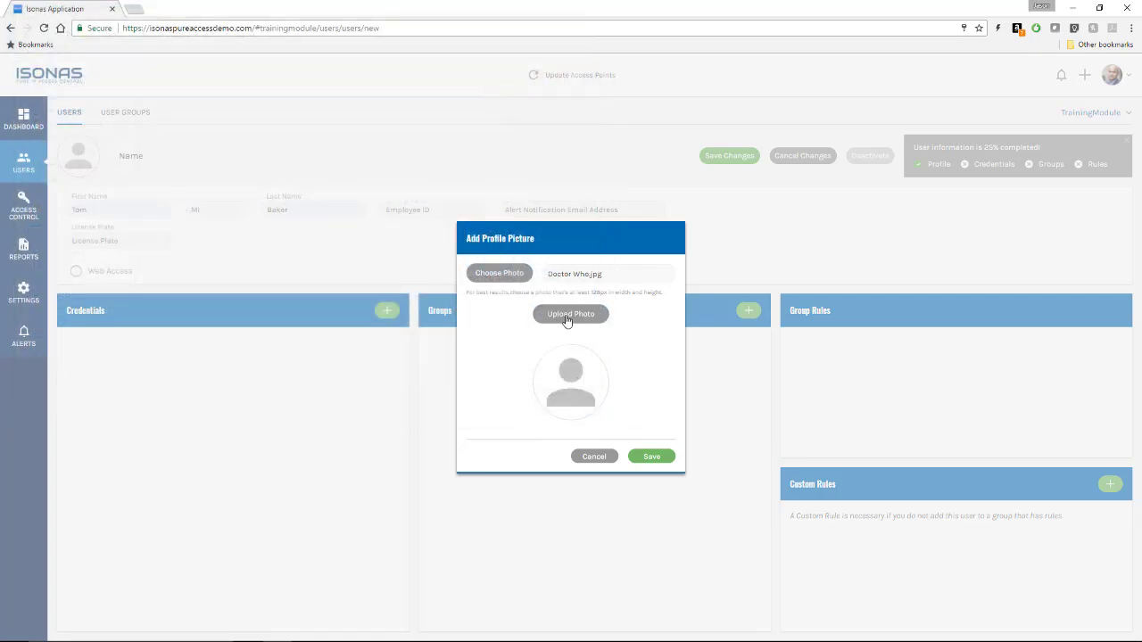
pyautogui.click(570, 314)
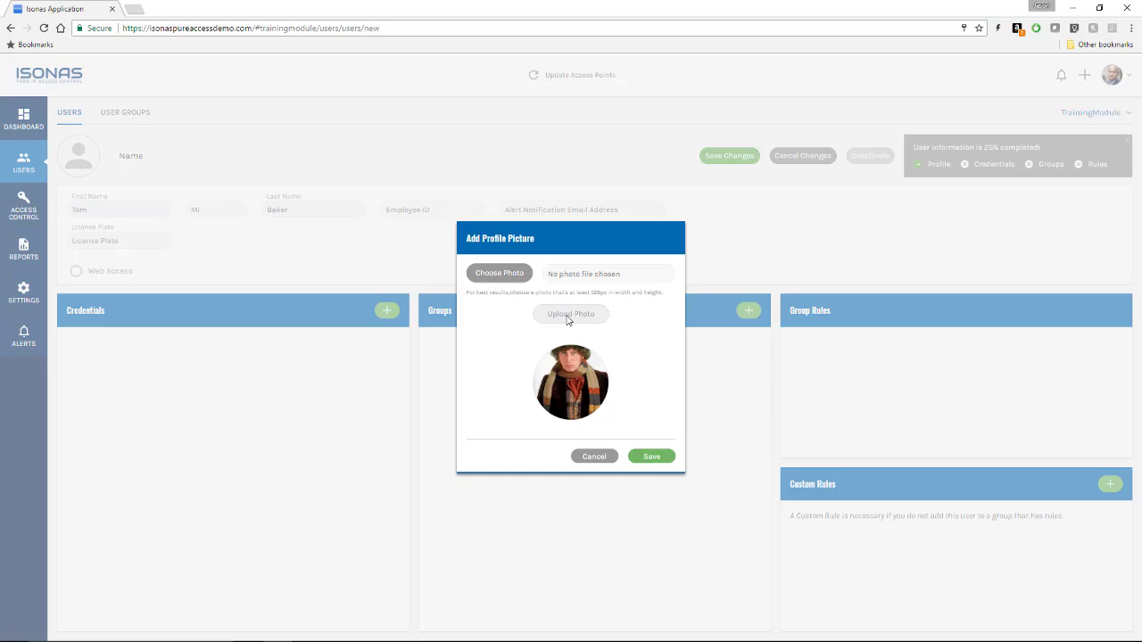
pyautogui.click(651, 457)
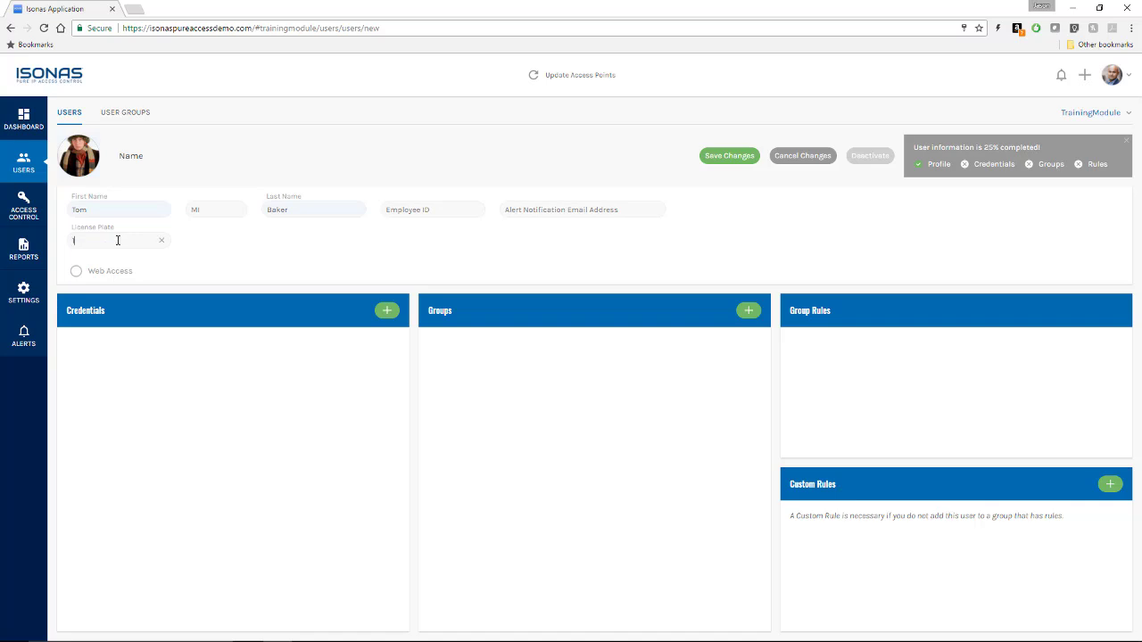
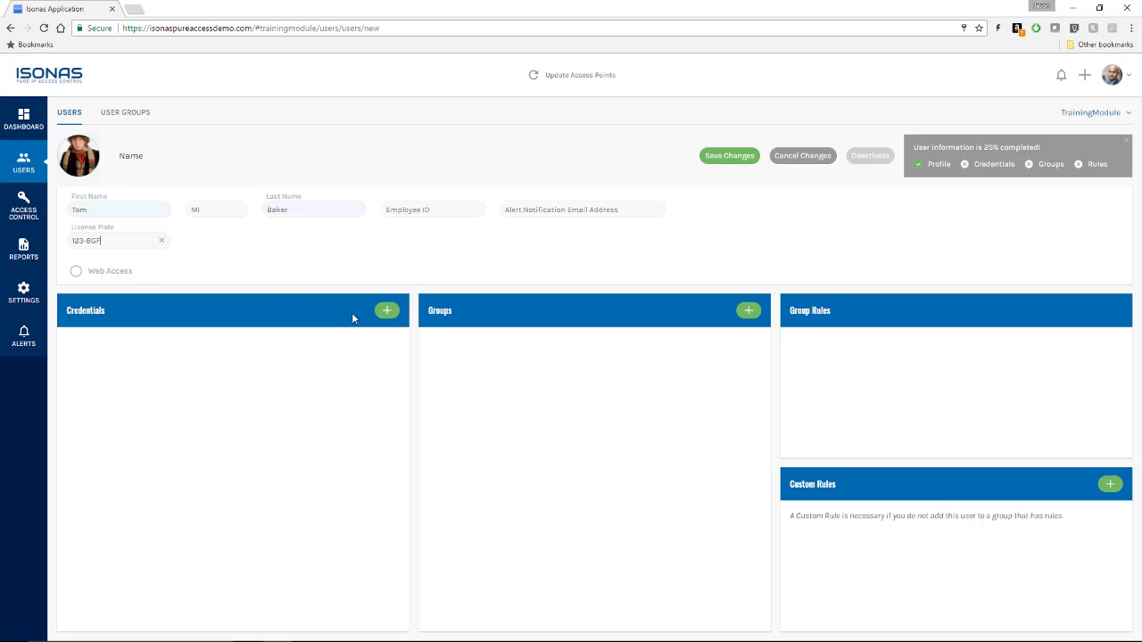
pyautogui.click(385, 310)
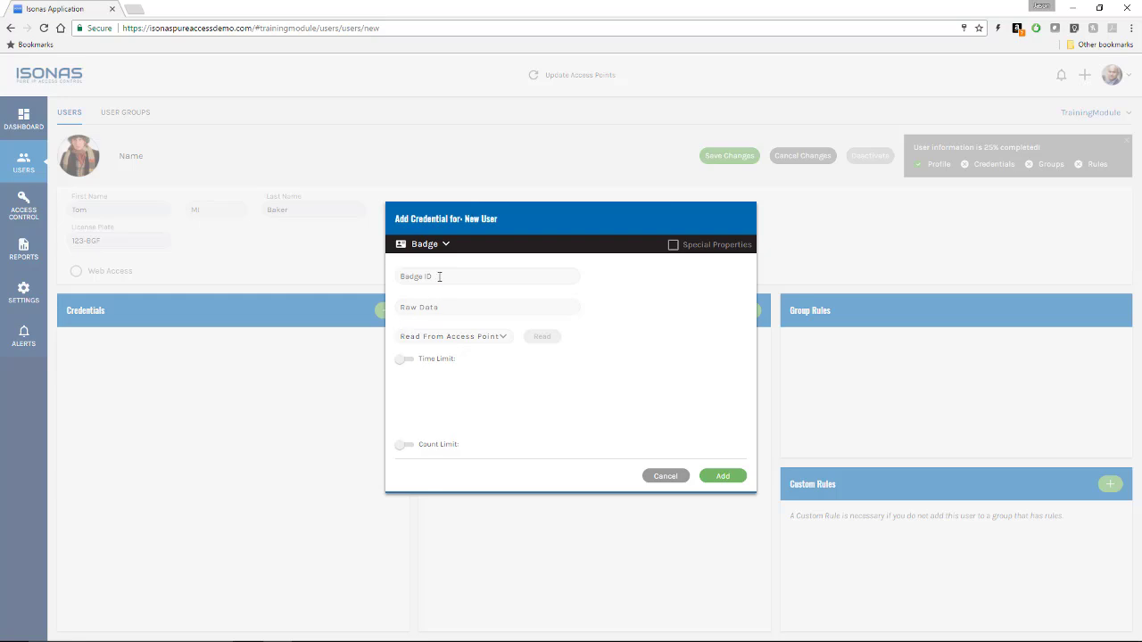
pyautogui.click(487, 275)
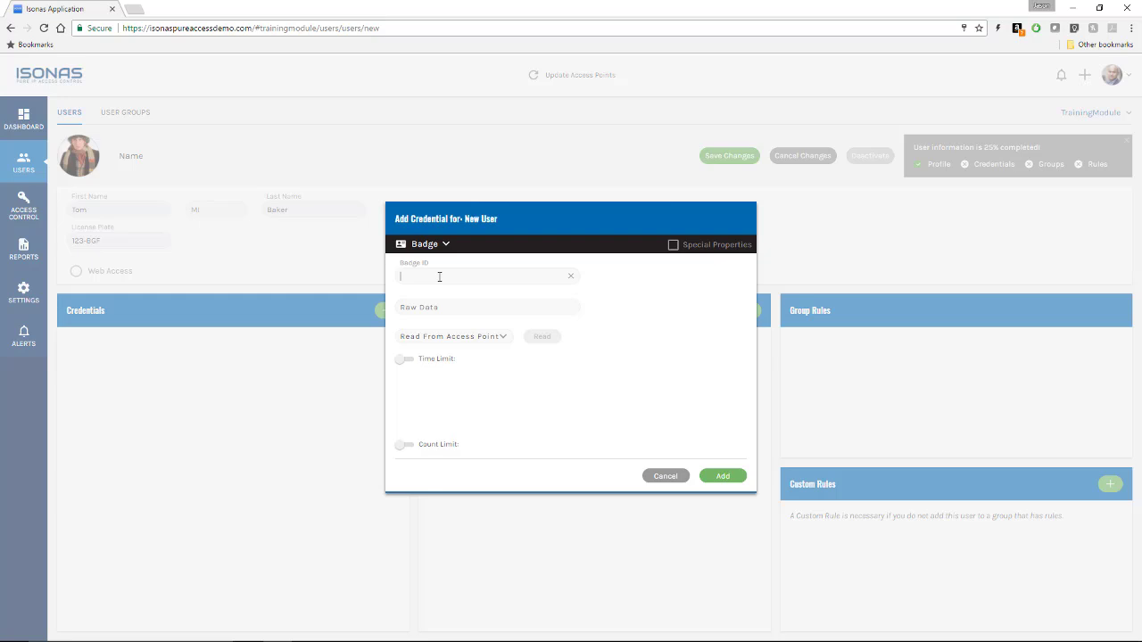
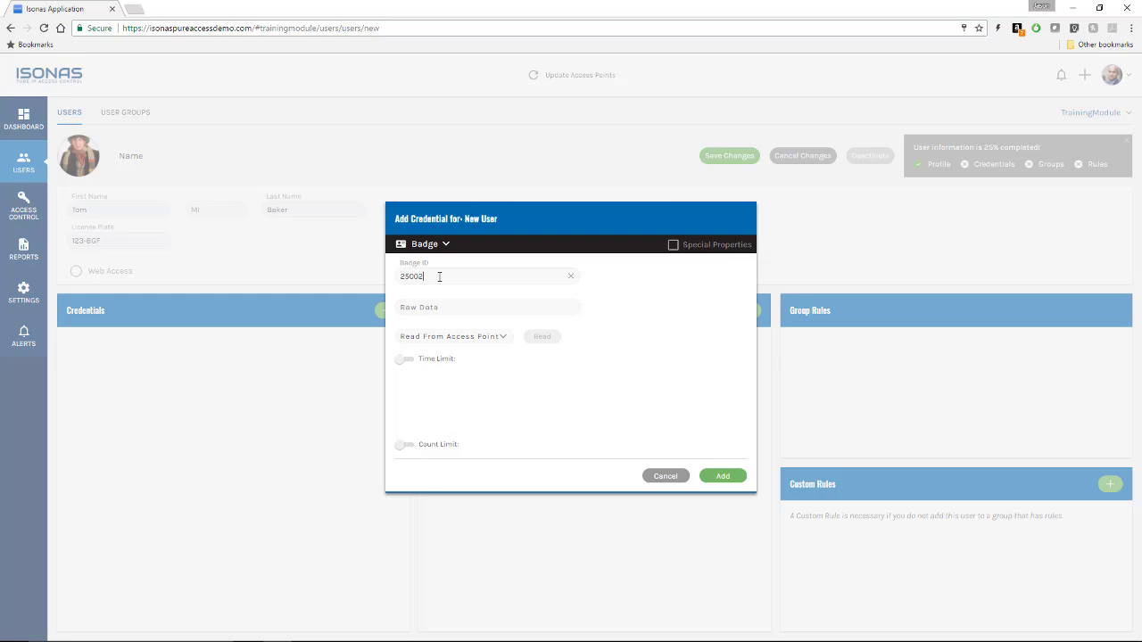
pyautogui.click(720, 474)
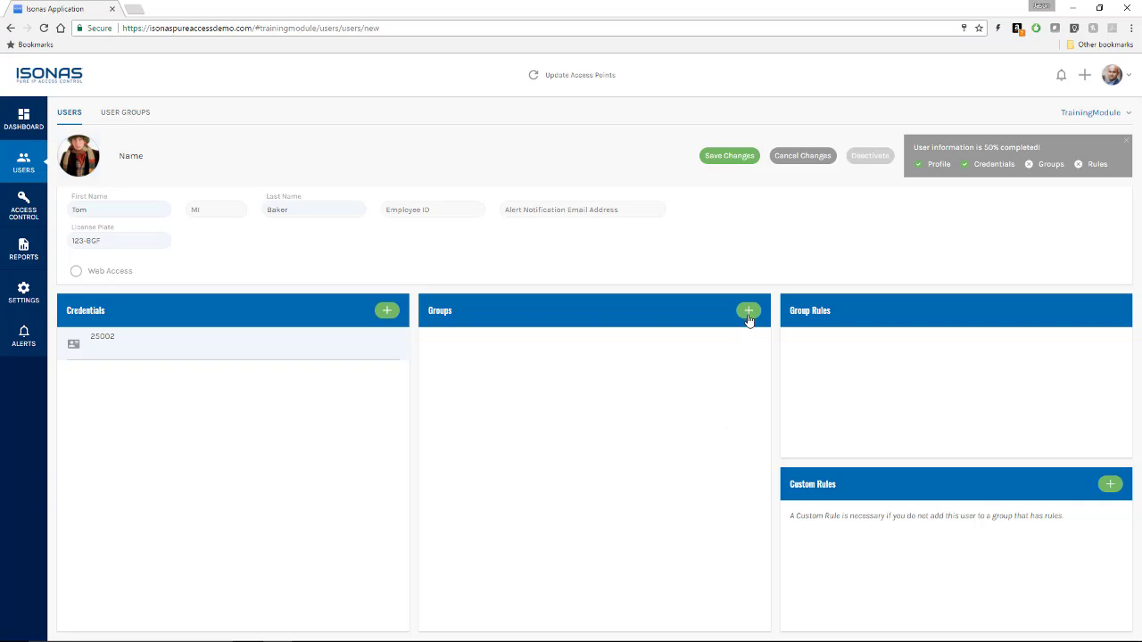
pyautogui.click(748, 310)
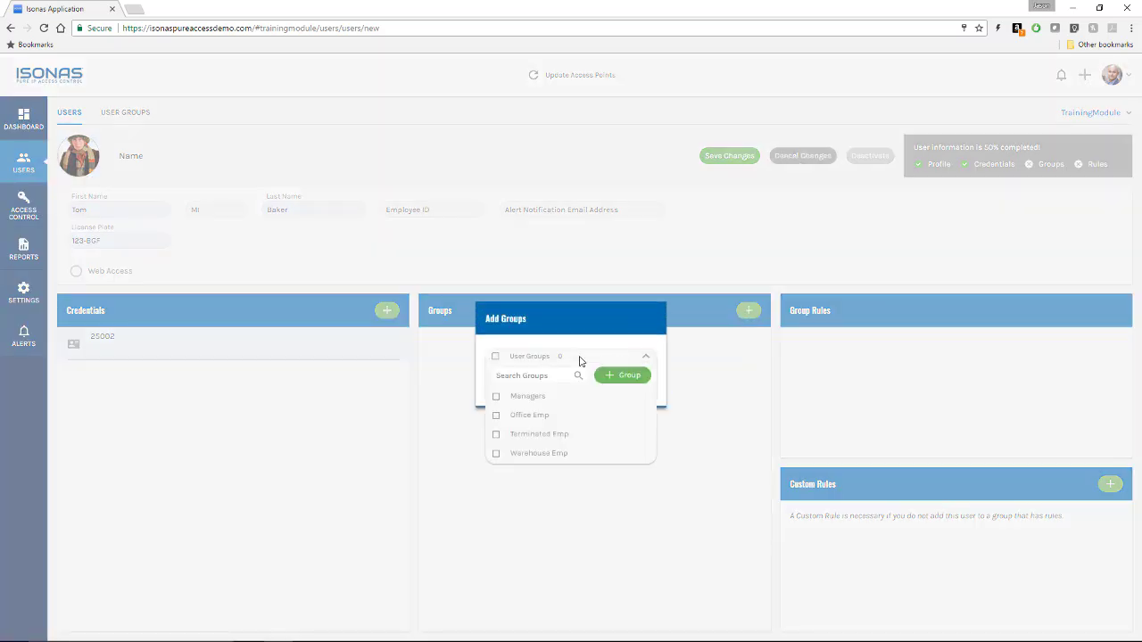
pyautogui.click(496, 414)
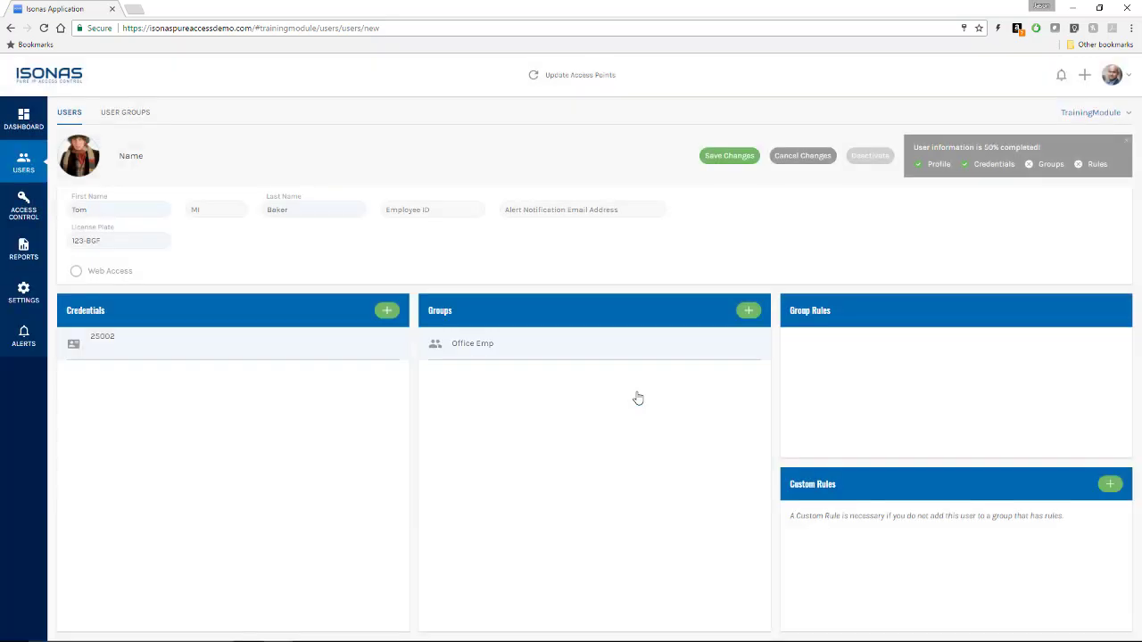
pyautogui.moveTo(727, 164)
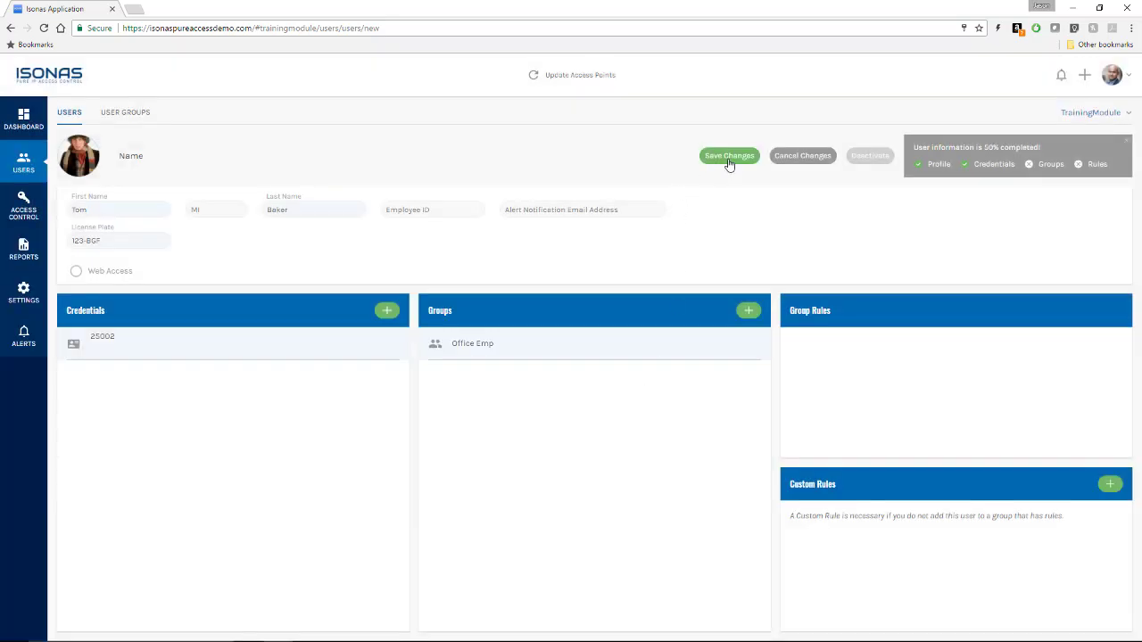
pyautogui.click(728, 155)
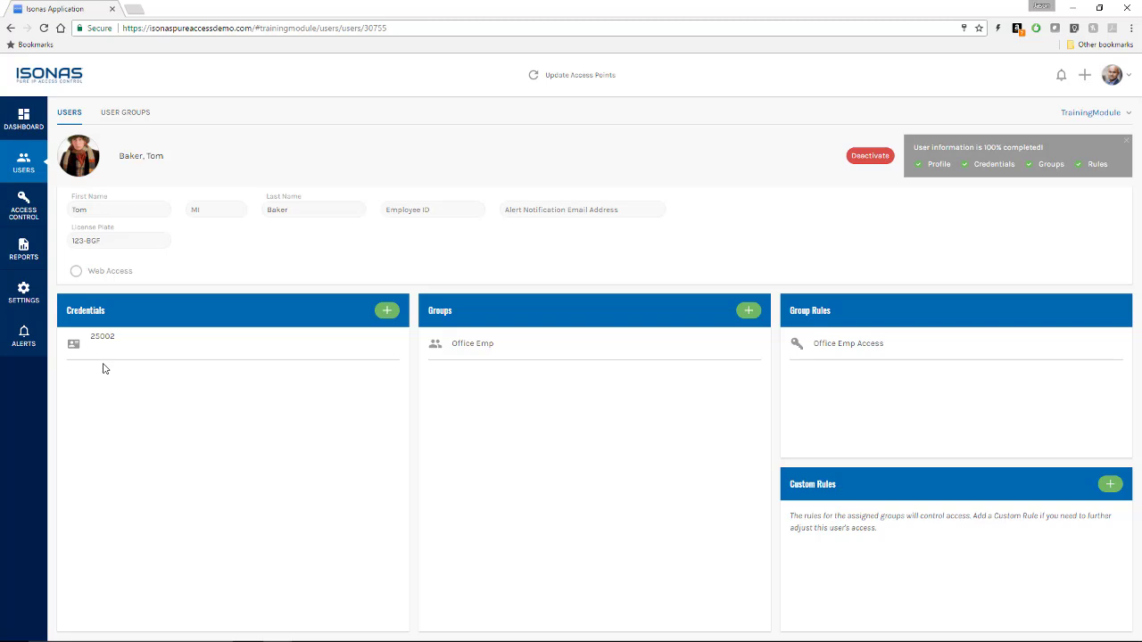
pyautogui.moveTo(194, 385)
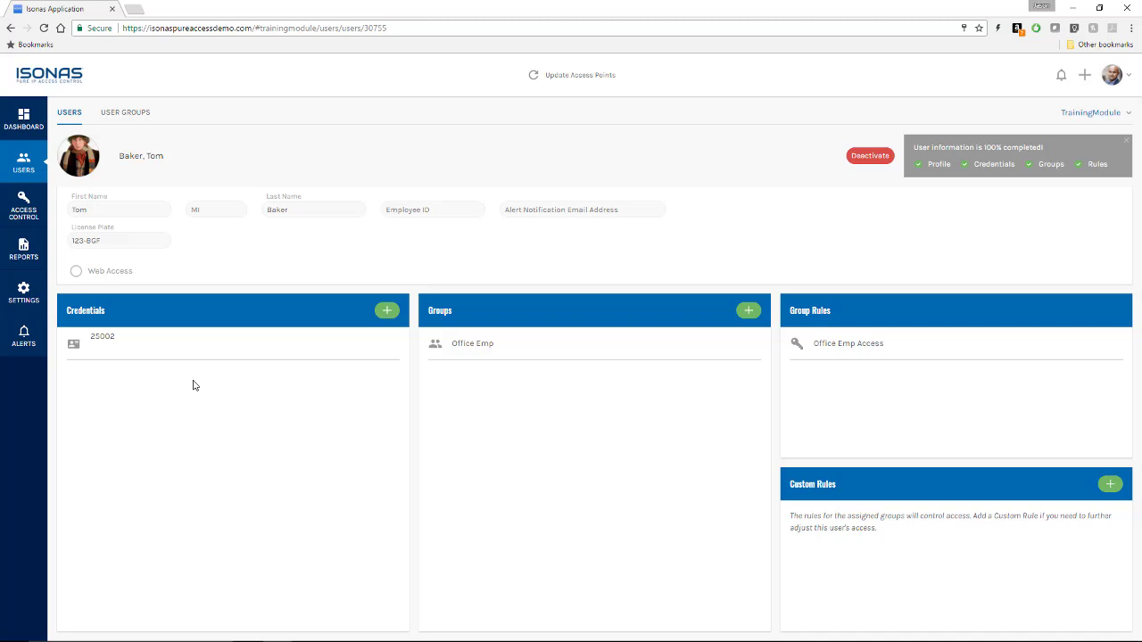
pyautogui.moveTo(103, 357)
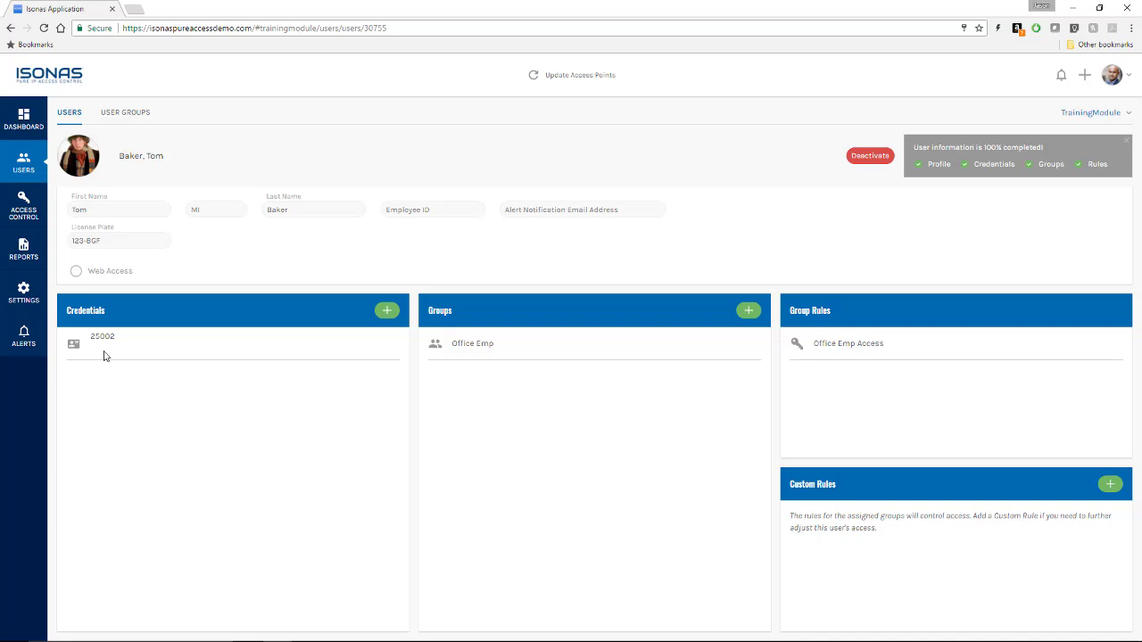
pyautogui.moveTo(107, 348)
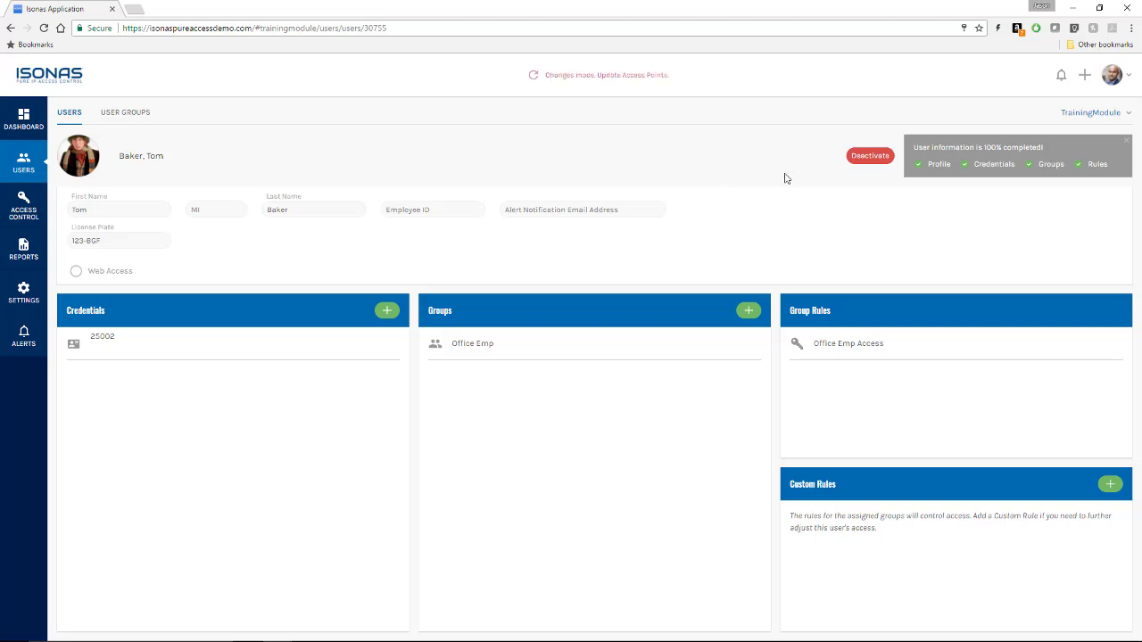
pyautogui.moveTo(1088, 171)
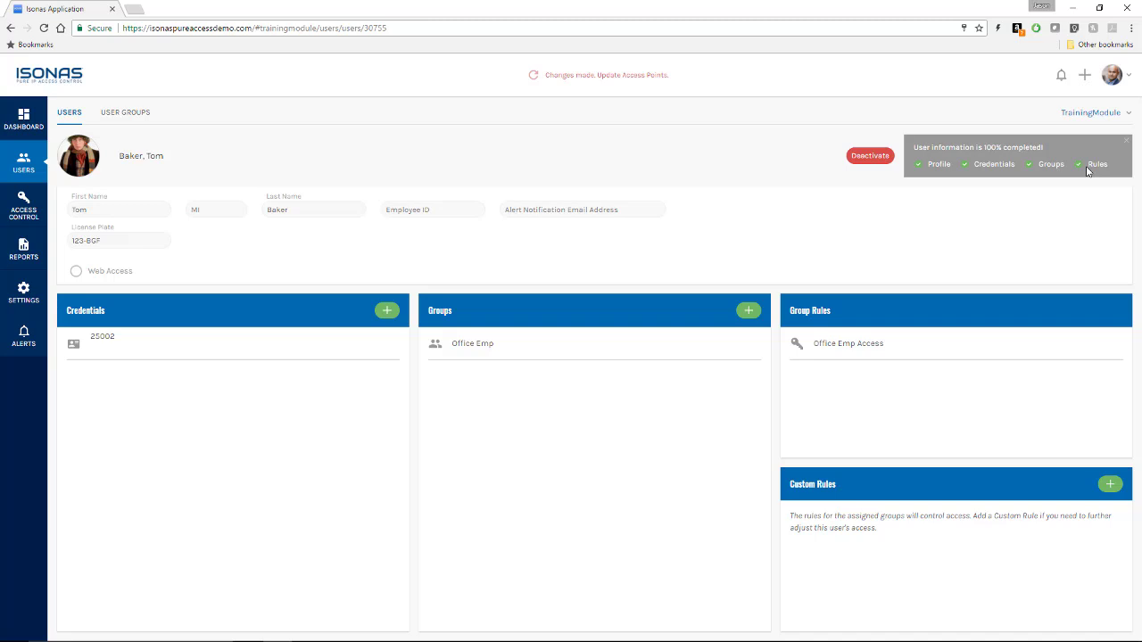
pyautogui.moveTo(514, 125)
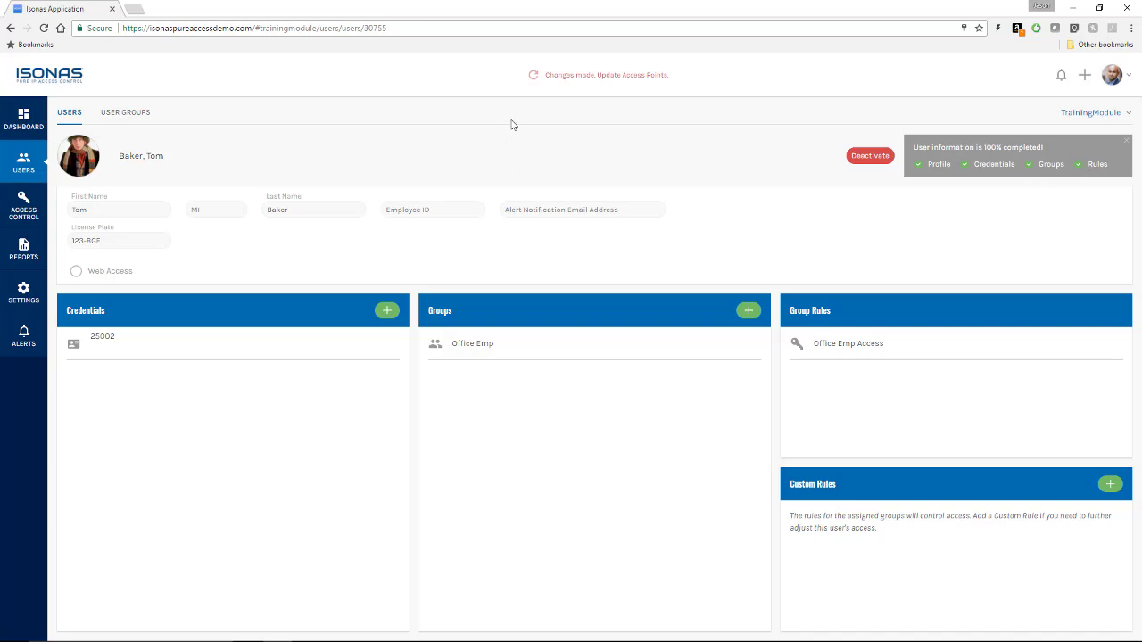
pyautogui.moveTo(580, 82)
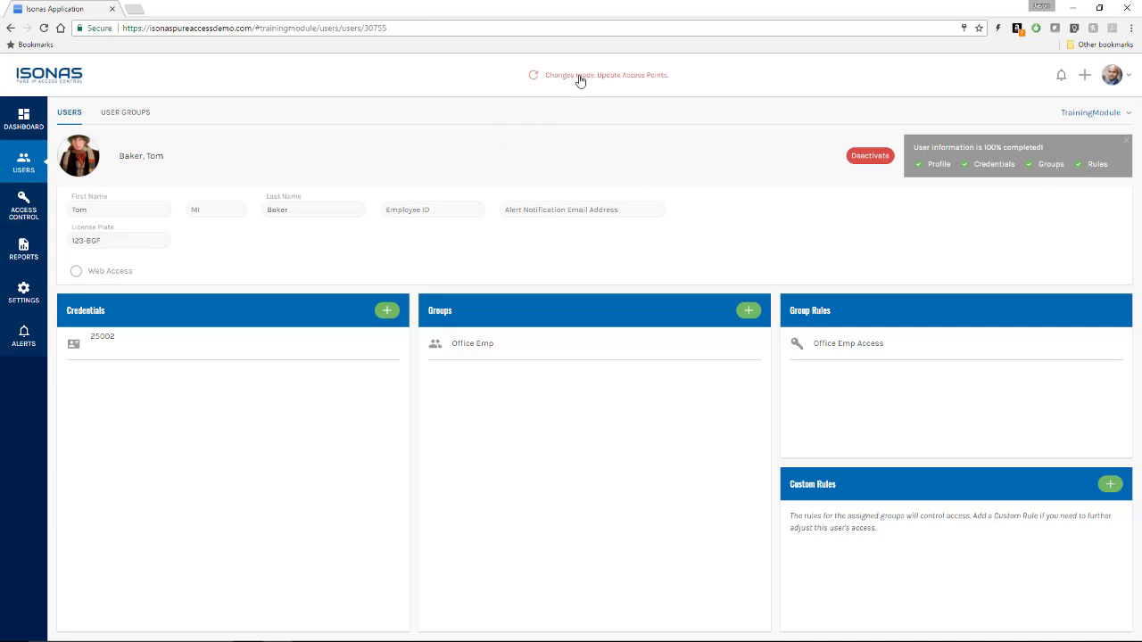
# - Push the saved changes to the access points and go to Settings
pyautogui.click(605, 75)
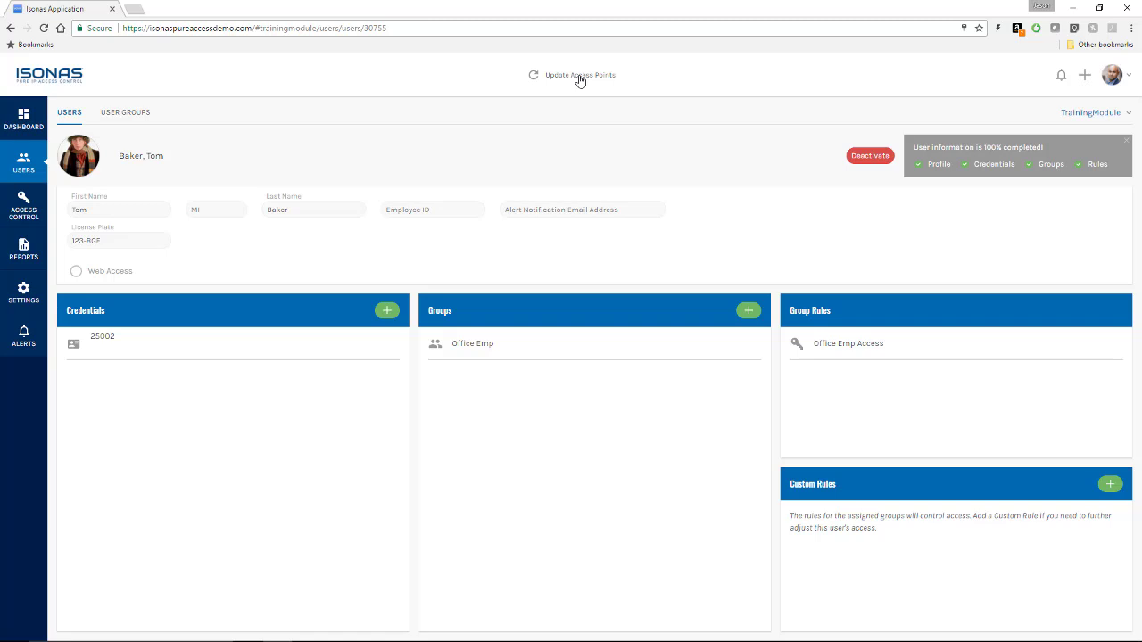
pyautogui.moveTo(25, 118)
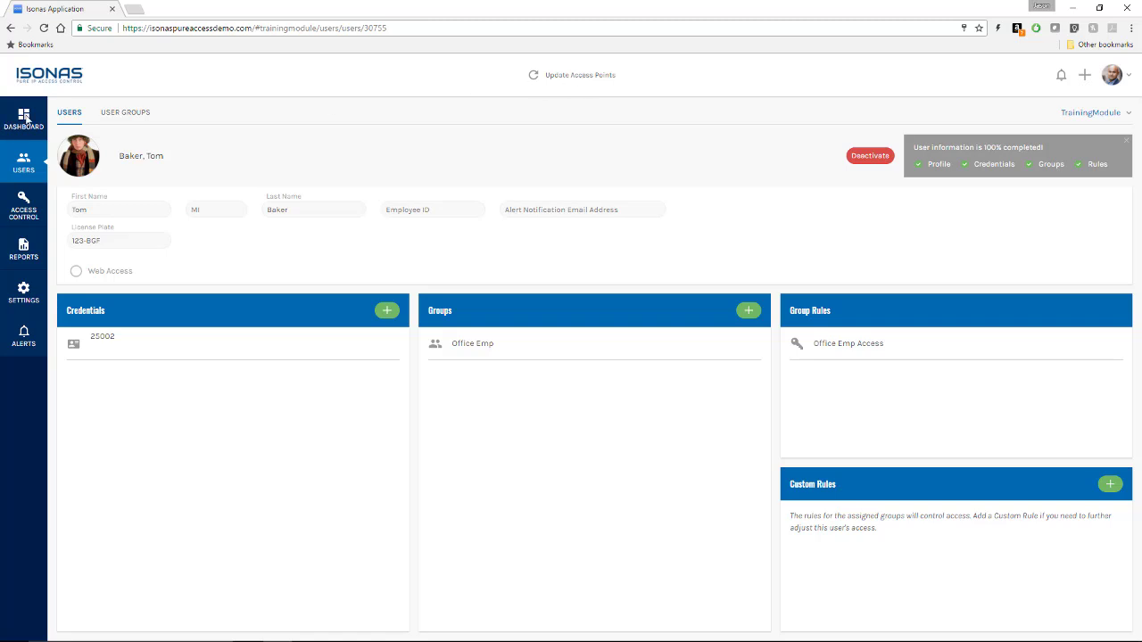
pyautogui.click(25, 121)
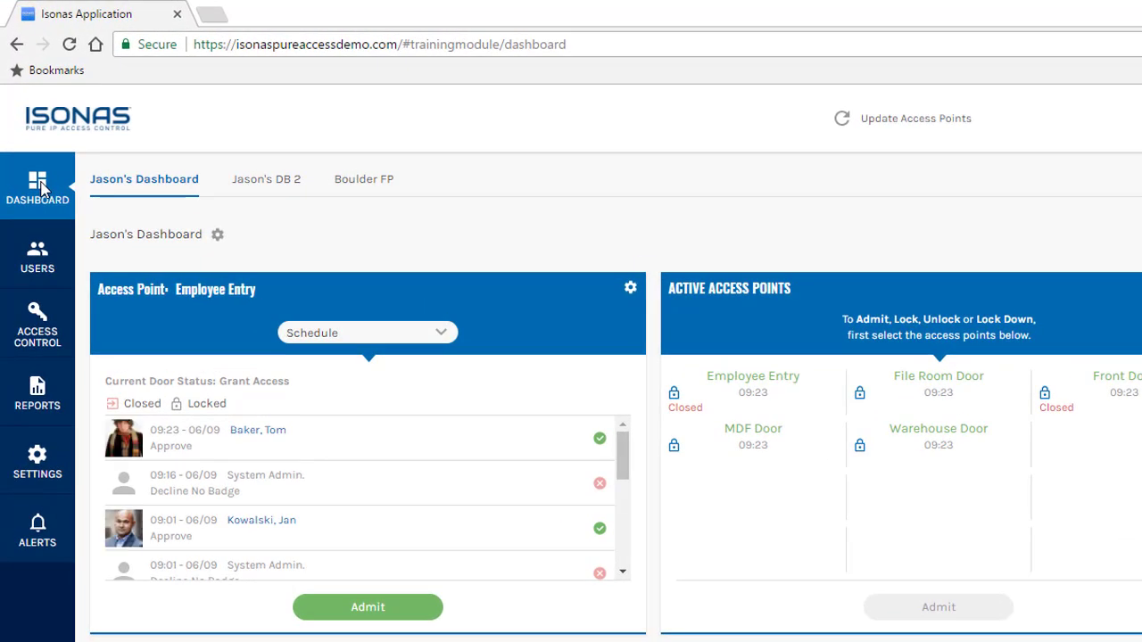
pyautogui.moveTo(239, 457)
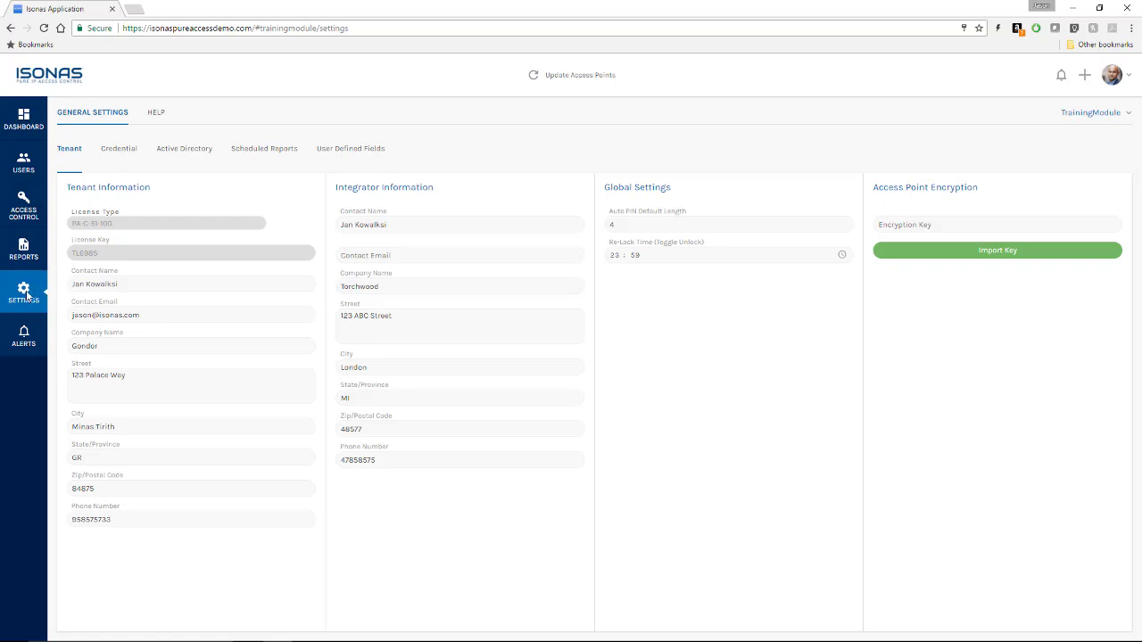
# - Save 37 Bit as the credential bitmask, confirm with the password, and return to the dashboard
pyautogui.click(118, 148)
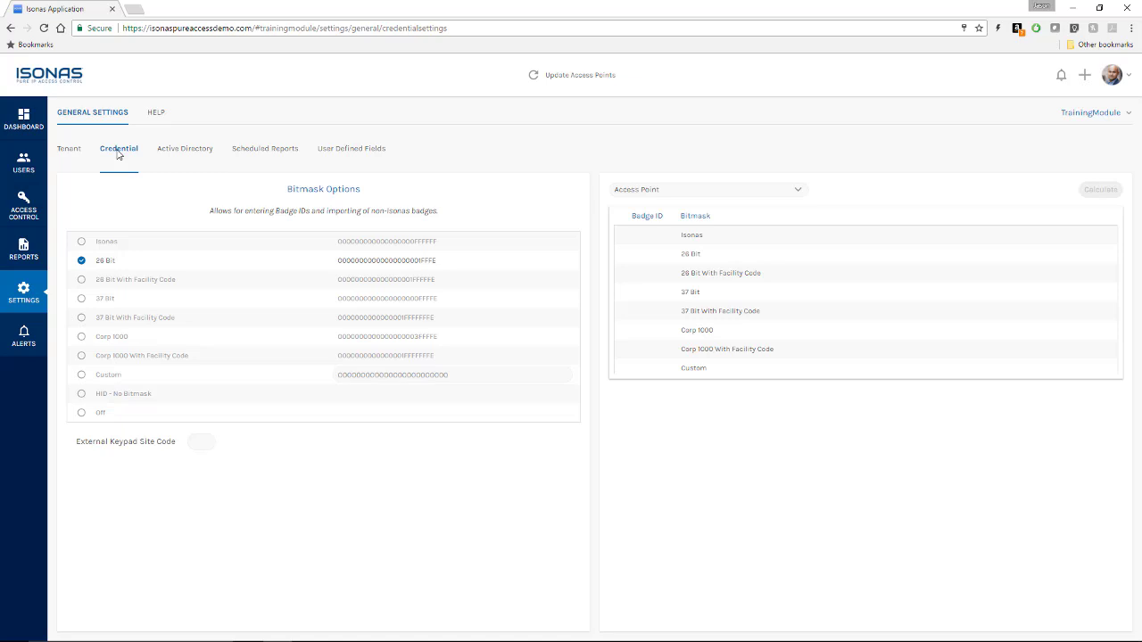
pyautogui.moveTo(86, 304)
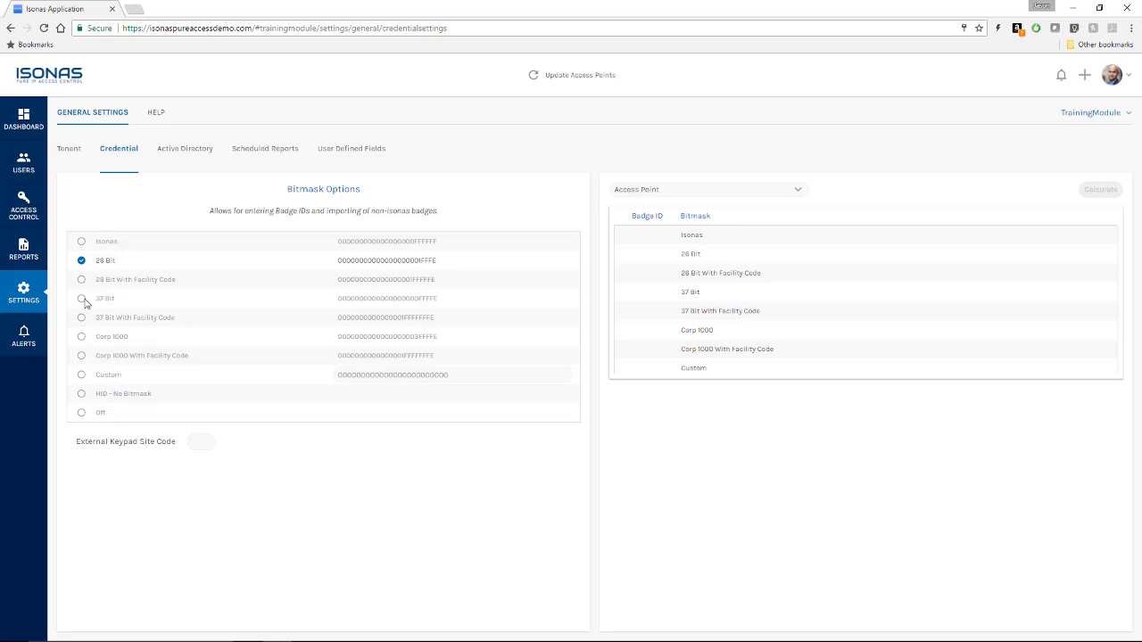
pyautogui.click(82, 300)
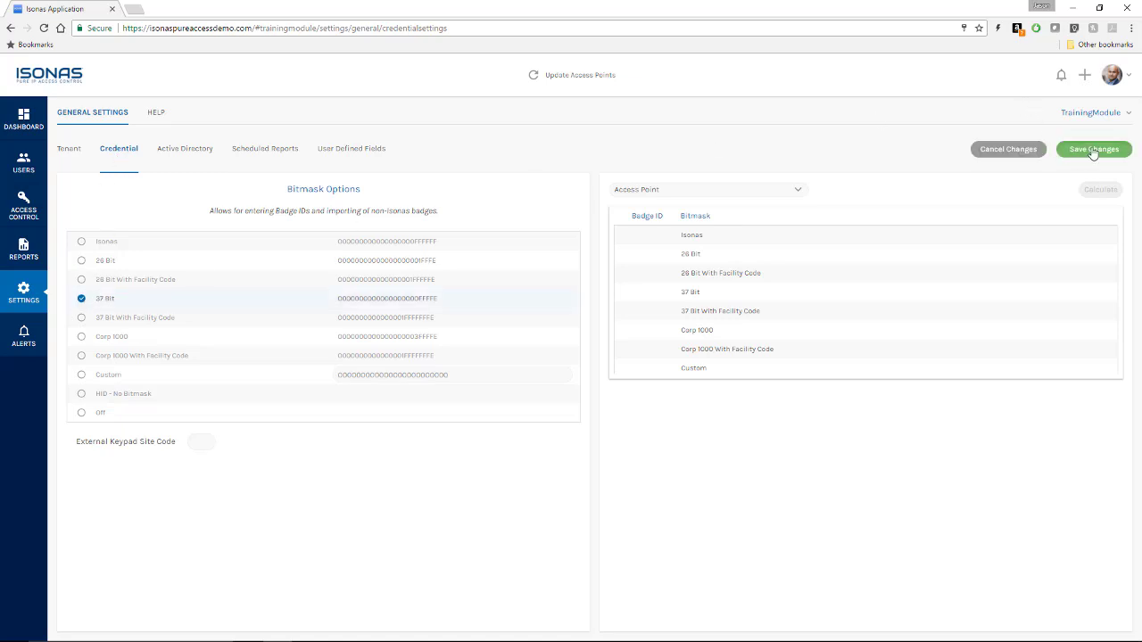
pyautogui.click(1094, 150)
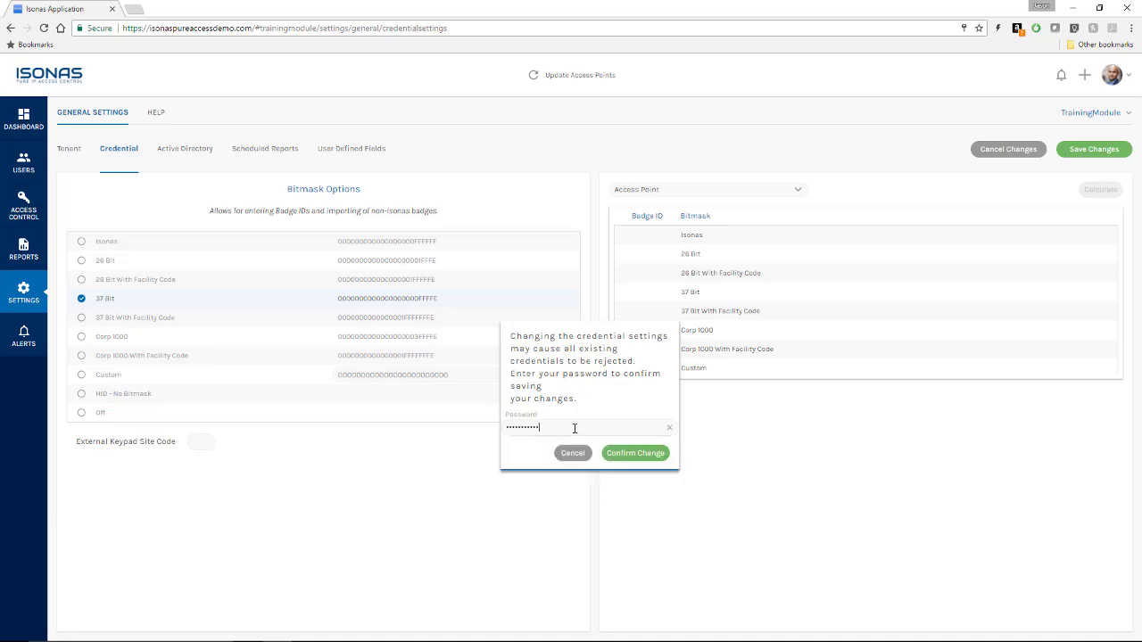
pyautogui.click(635, 453)
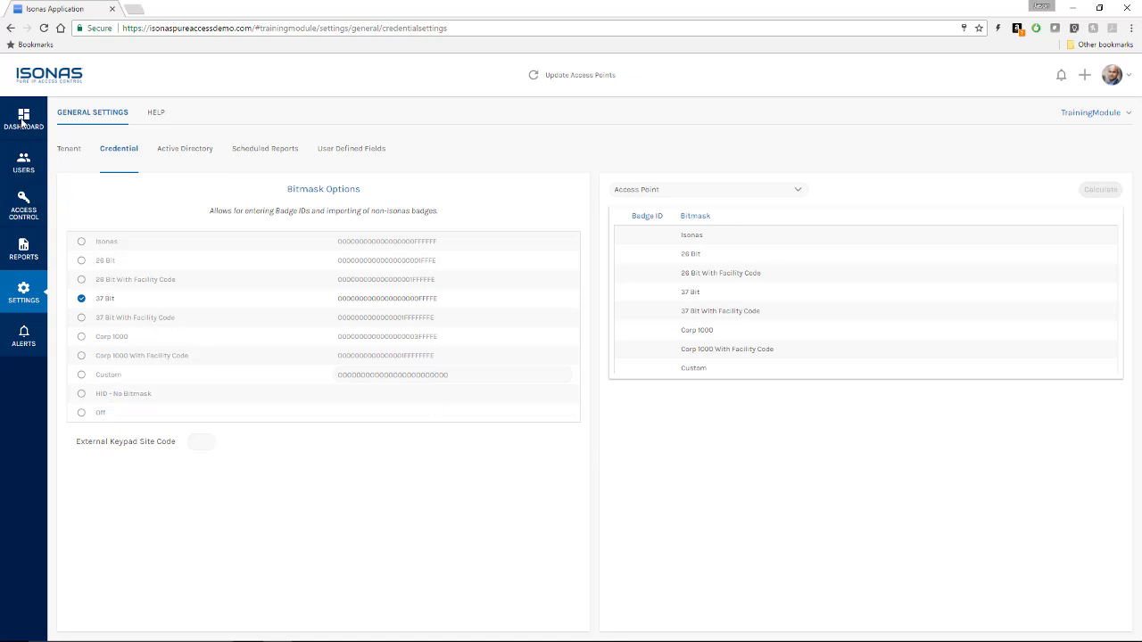
pyautogui.click(23, 118)
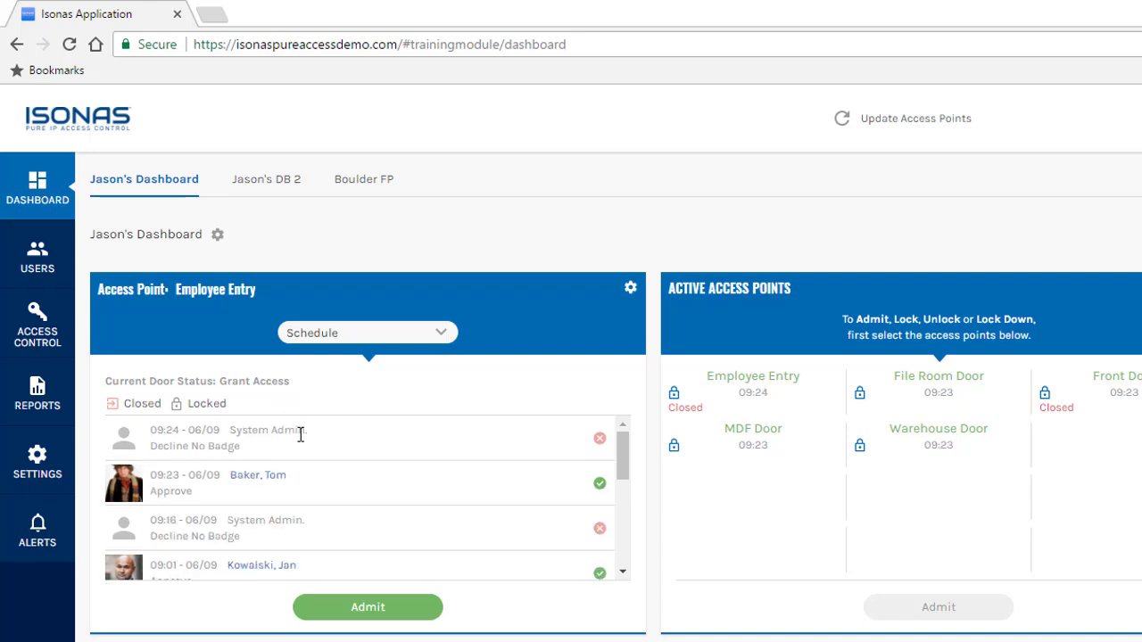
pyautogui.moveTo(321, 448)
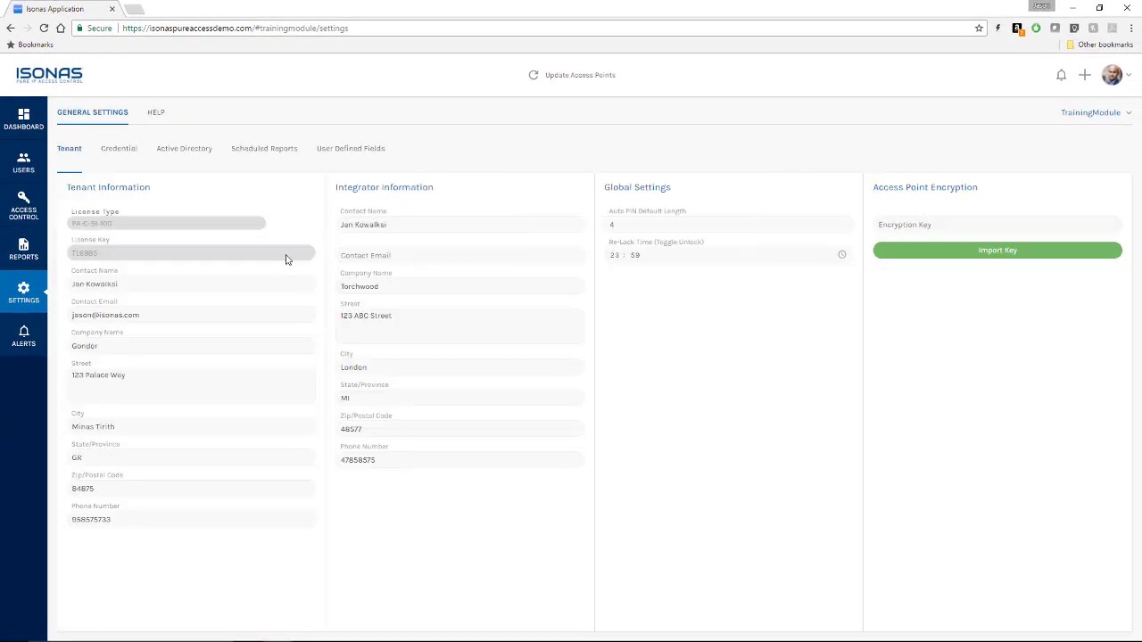
# - Save 26 Bit as the credential bitmask again, confirm it, and return to the dashboard
pyautogui.click(118, 148)
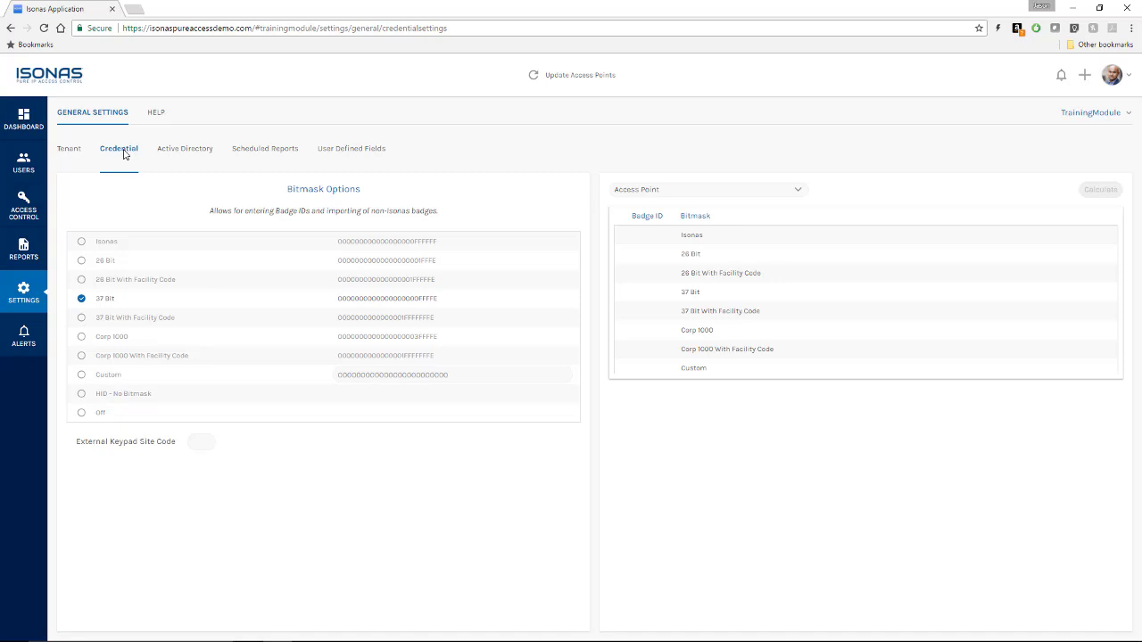
pyautogui.click(82, 260)
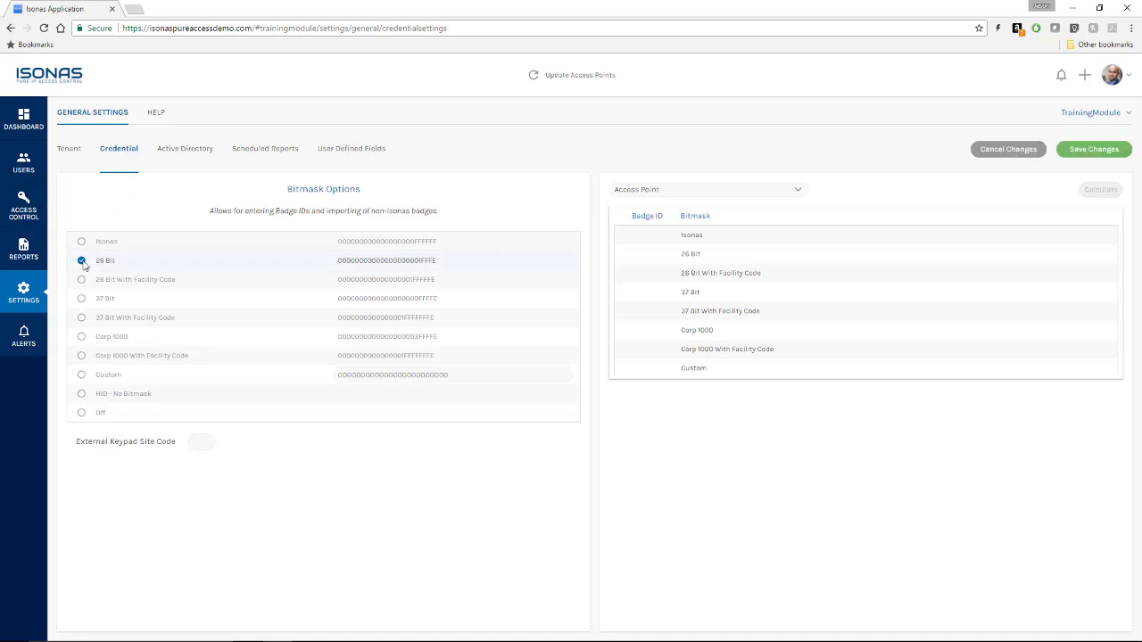
pyautogui.click(1093, 149)
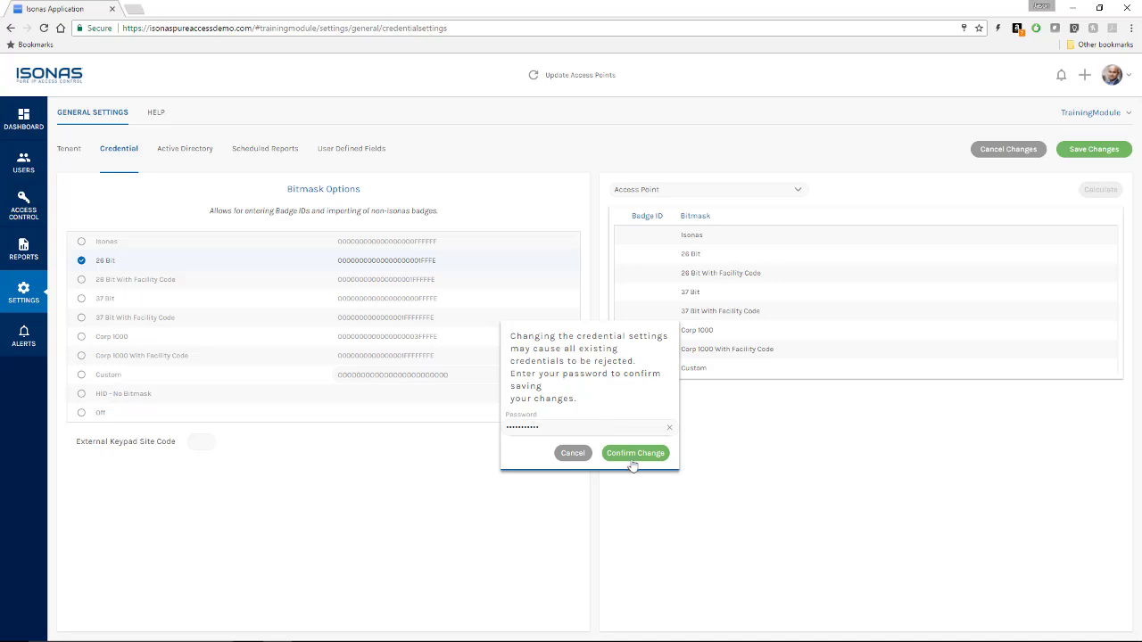
pyautogui.click(635, 453)
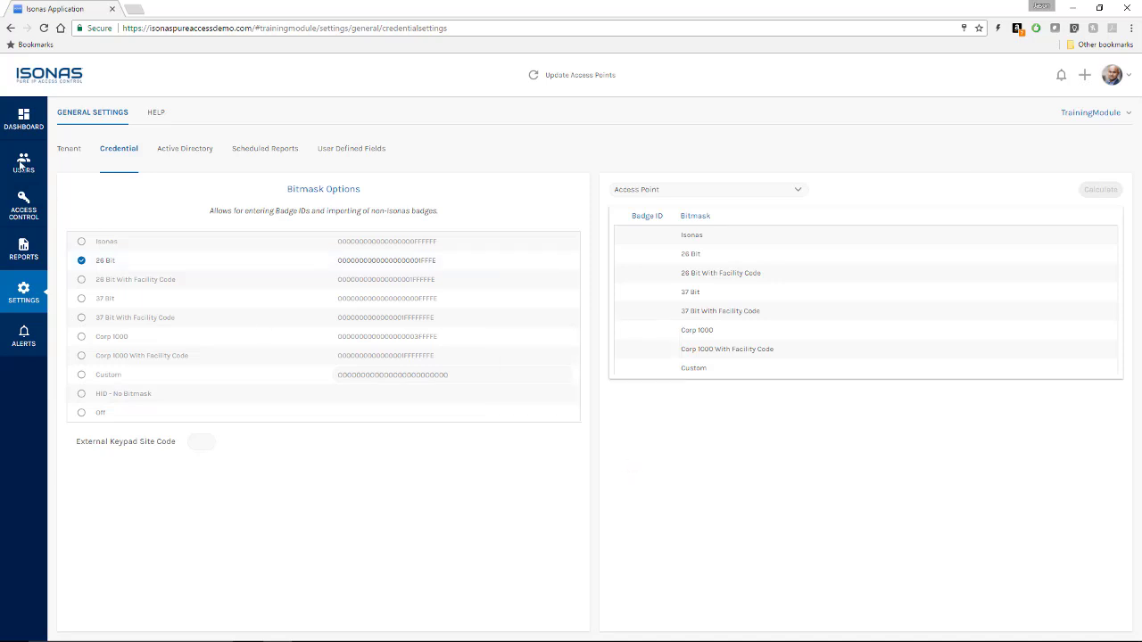
pyautogui.click(24, 118)
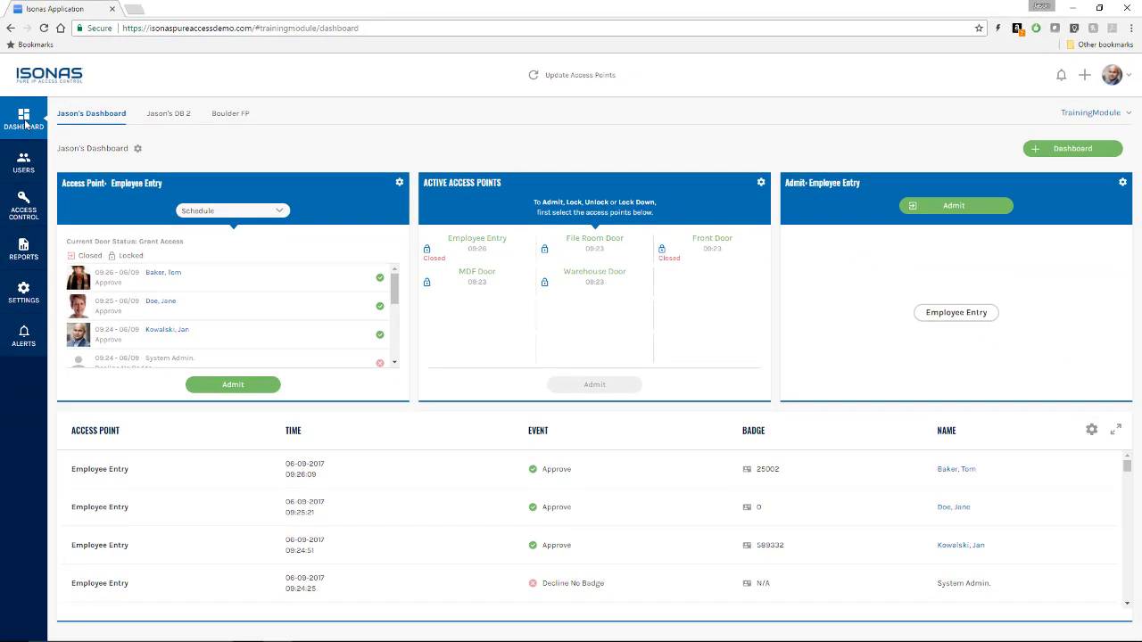
pyautogui.moveTo(23, 291)
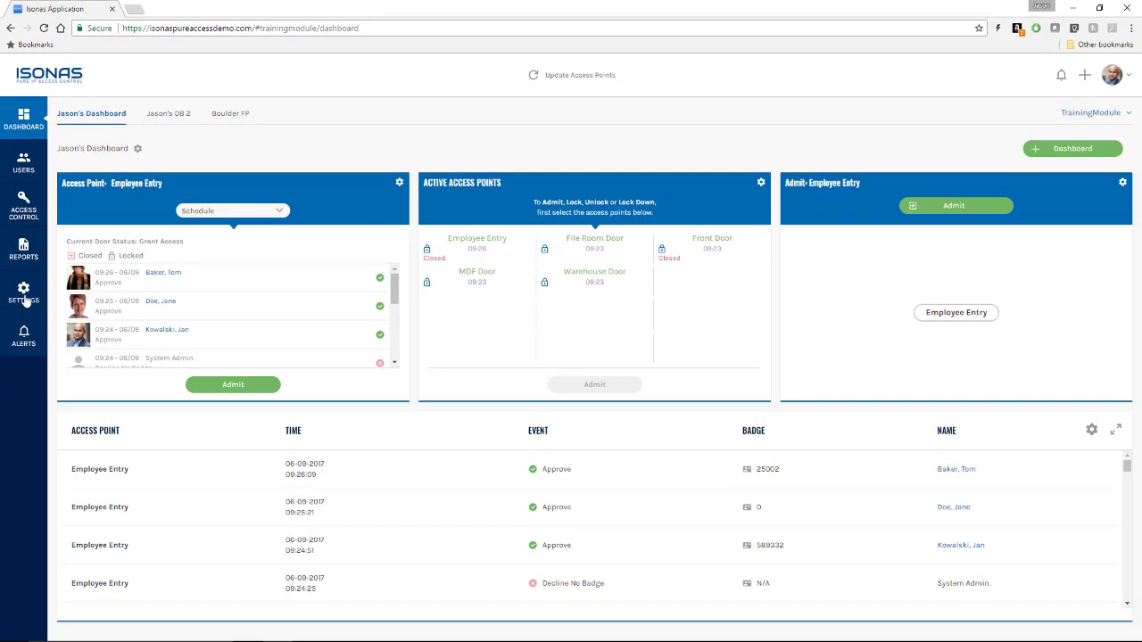
# - Choose Employee Entry in the credential badge calculator to list its badge IDs
pyautogui.click(23, 293)
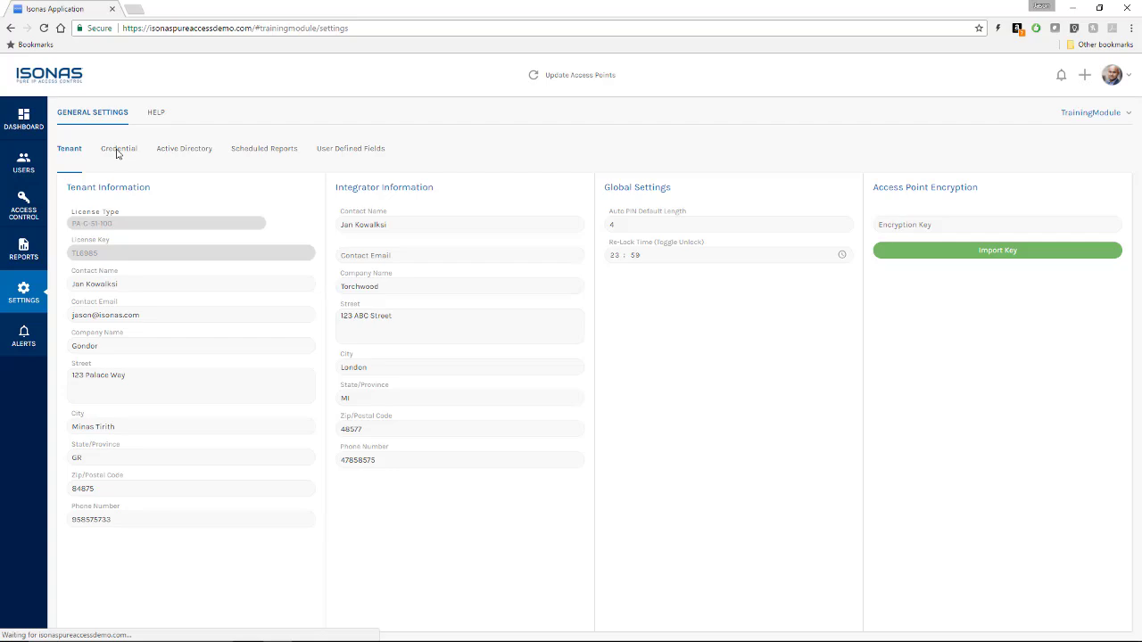
pyautogui.click(117, 148)
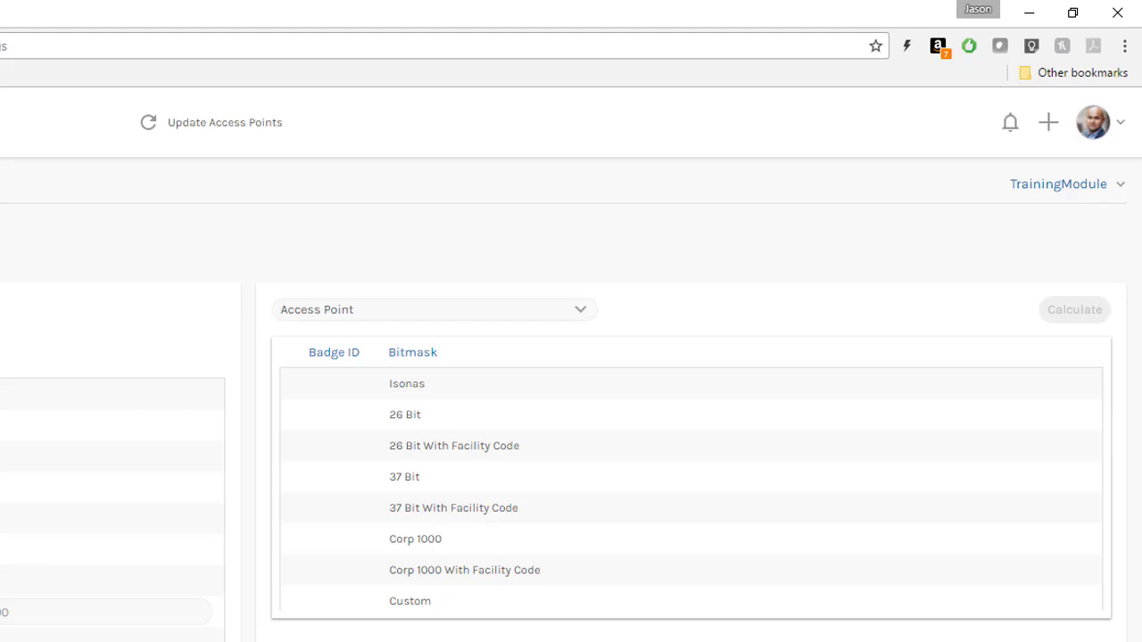
pyautogui.click(431, 311)
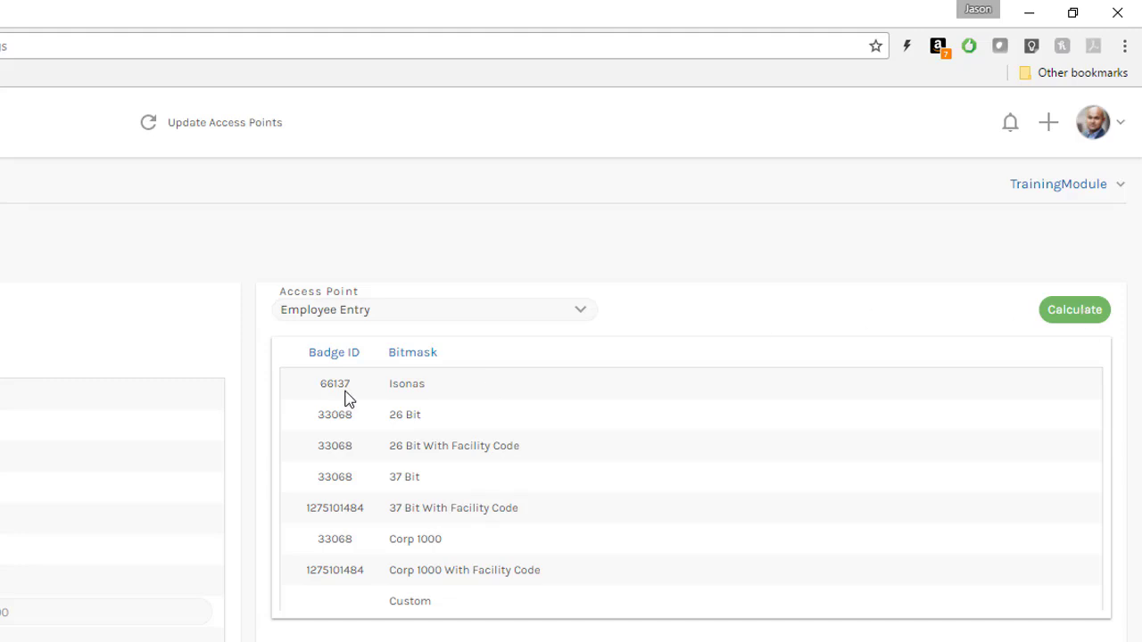
pyautogui.moveTo(365, 381)
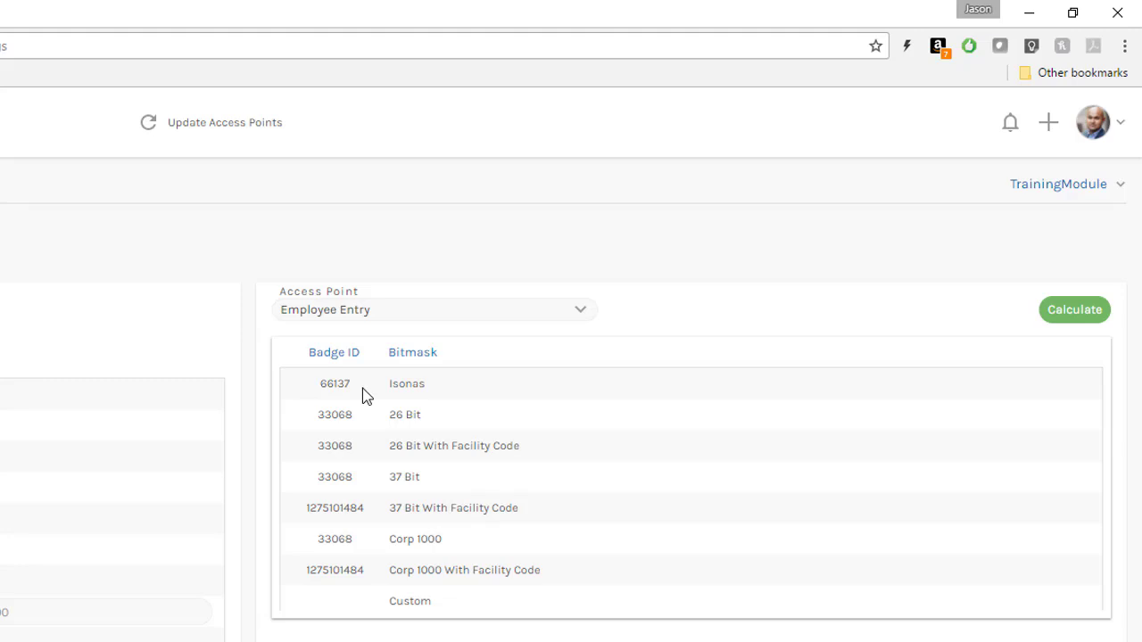
# - Recalculate Employee Entry badge IDs, giving 60003 for Isonas and 30001 for 26 Bit
pyautogui.click(1074, 310)
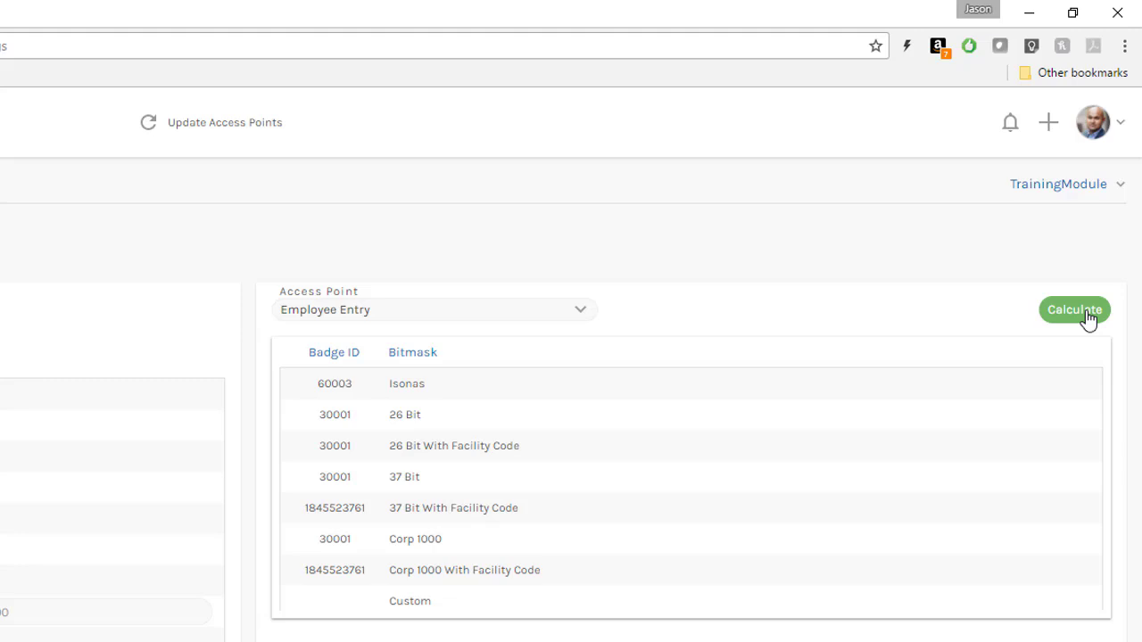
pyautogui.moveTo(539, 385)
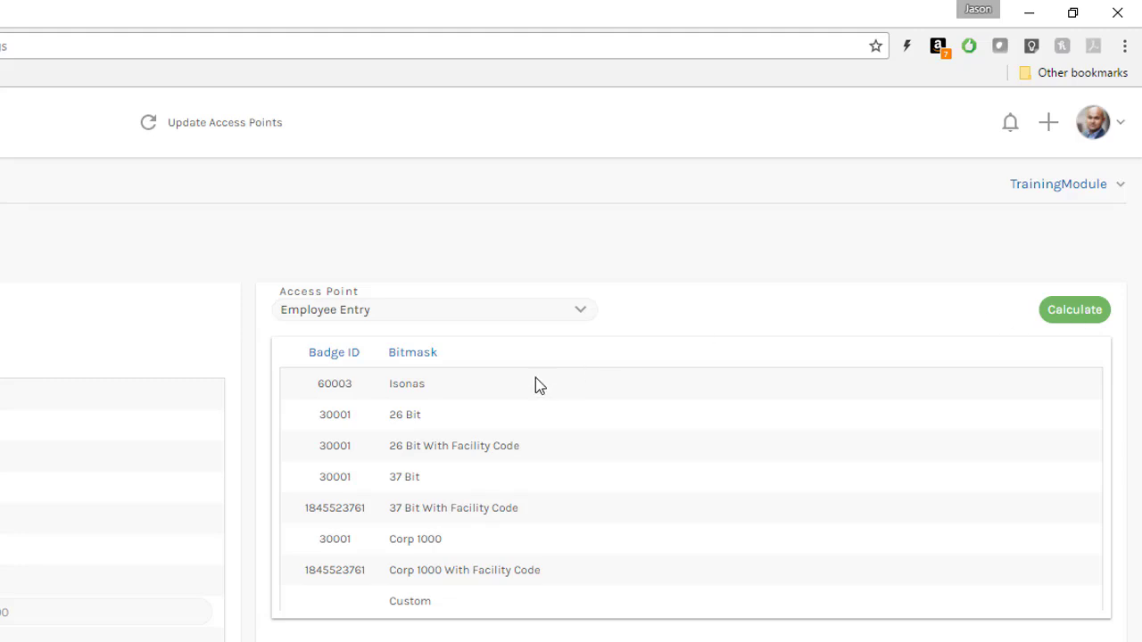
pyautogui.moveTo(401, 434)
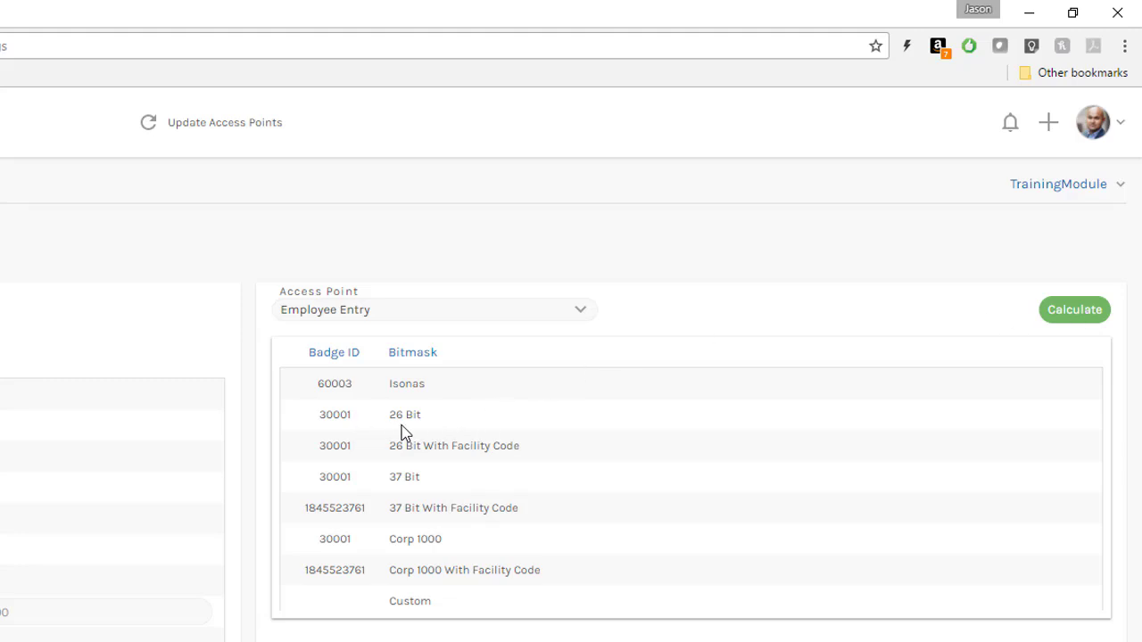
pyautogui.moveTo(437, 471)
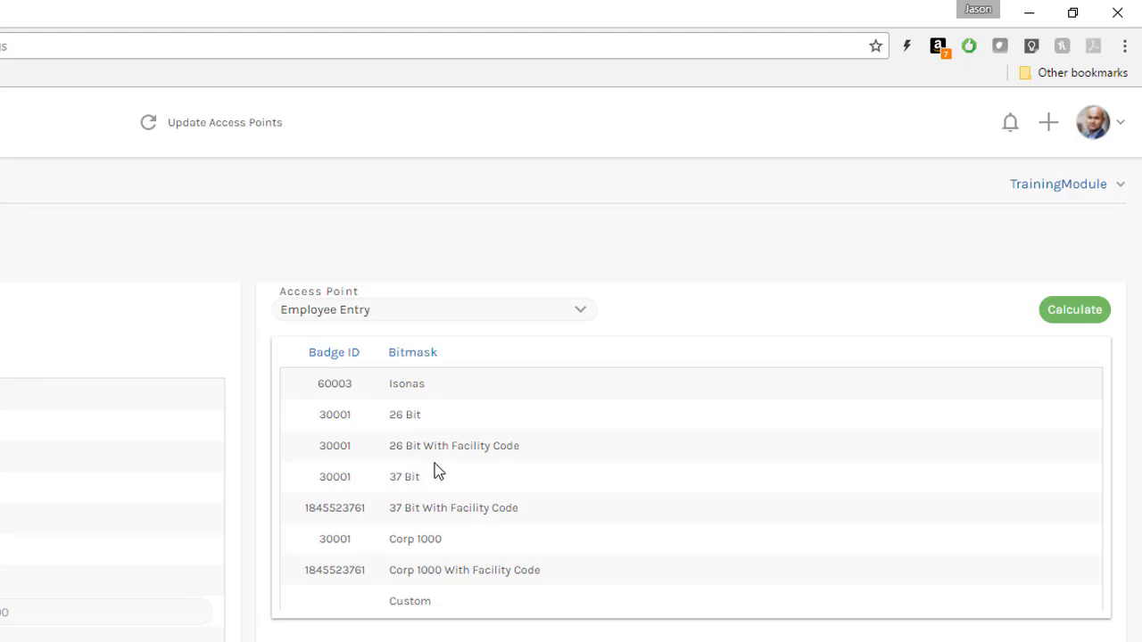
pyautogui.click(413, 539)
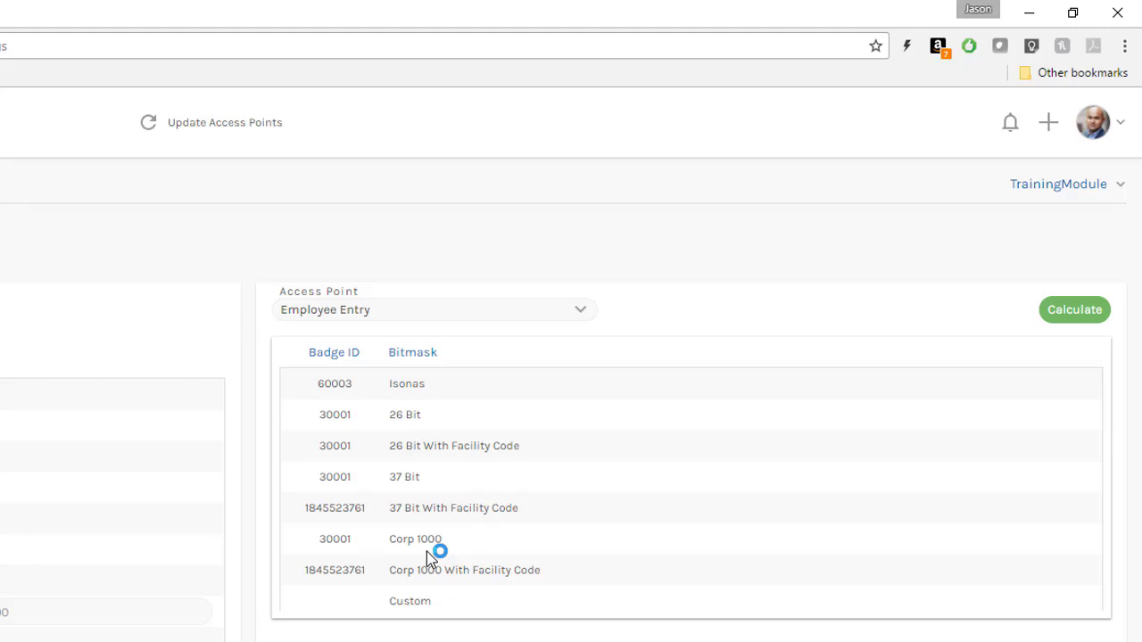
pyautogui.moveTo(432, 485)
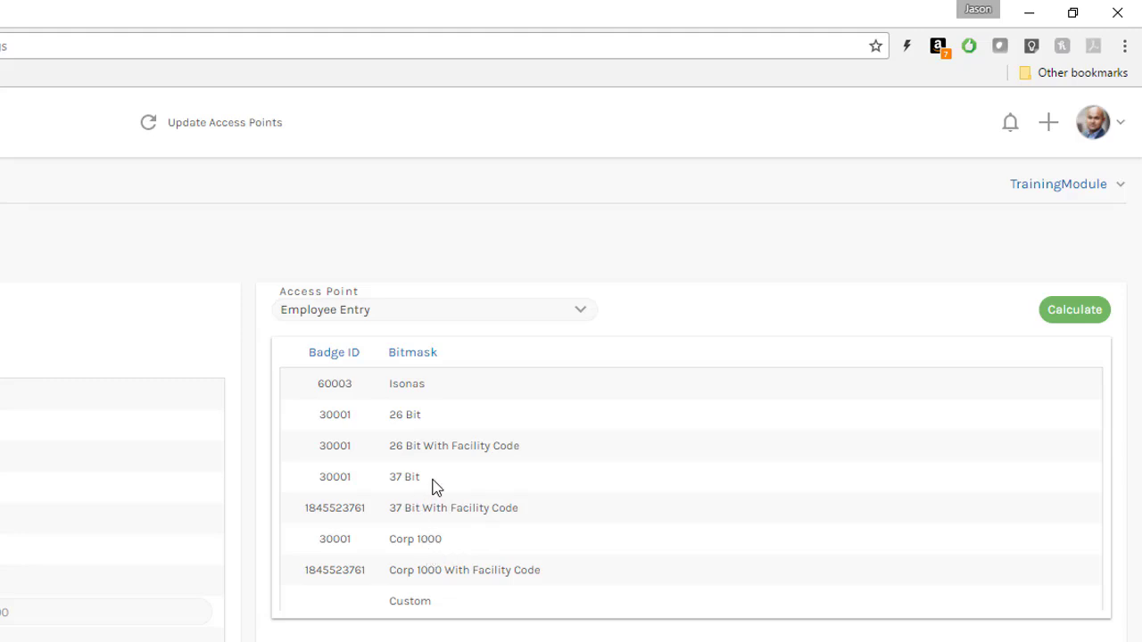
pyautogui.moveTo(437, 426)
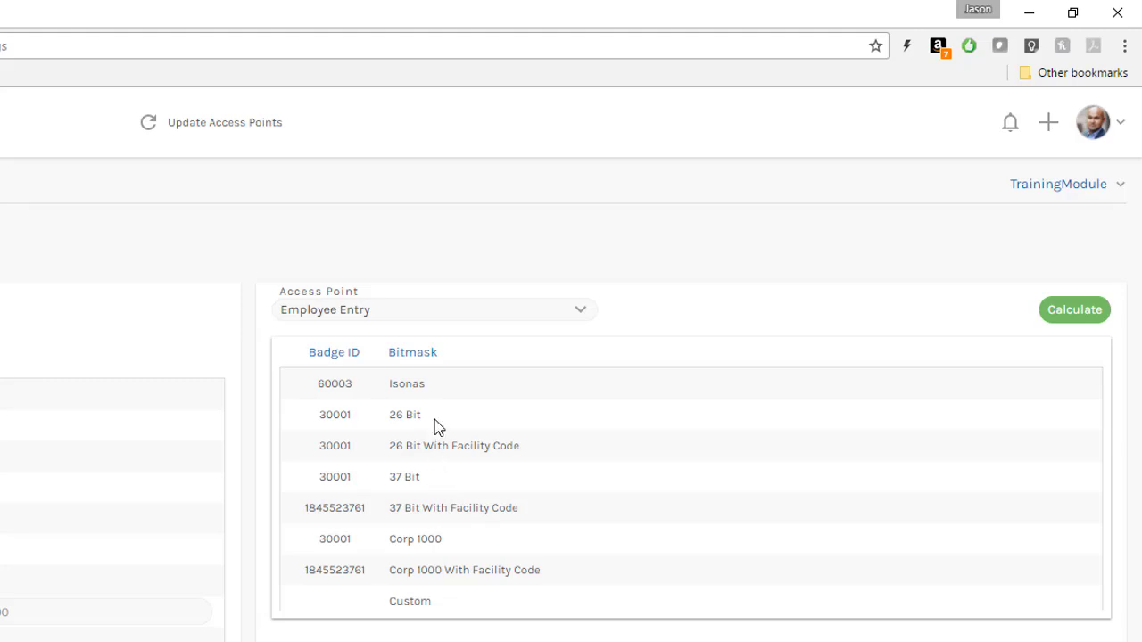